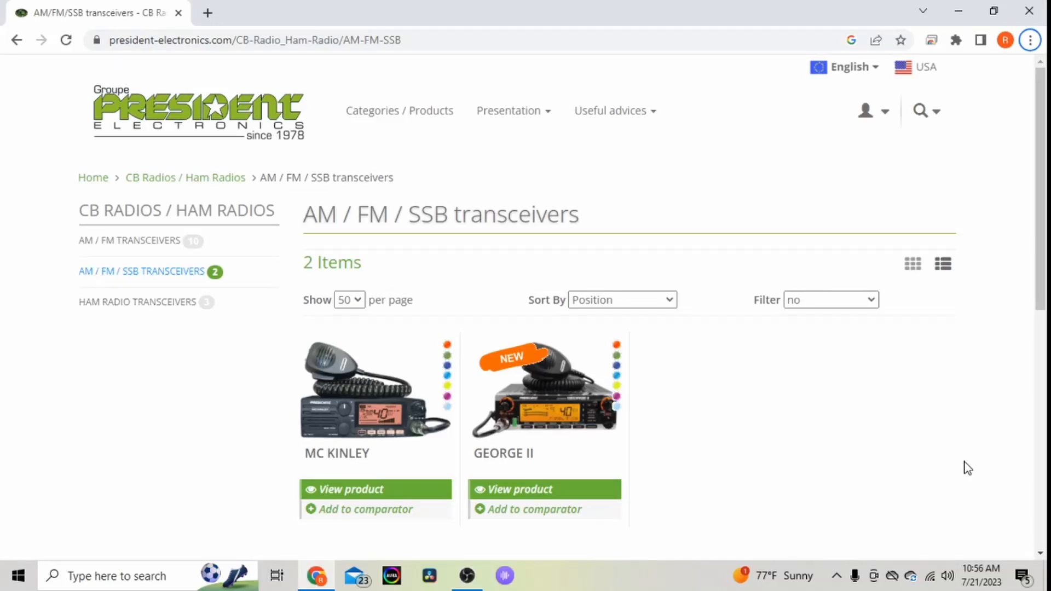
mouse_move(927, 465)
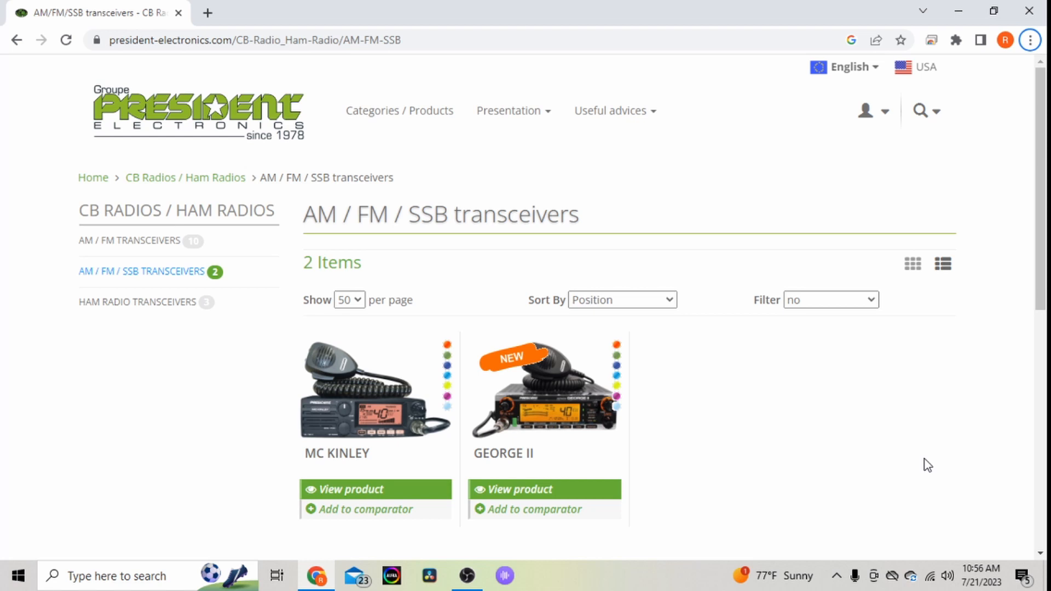
mouse_move(920, 460)
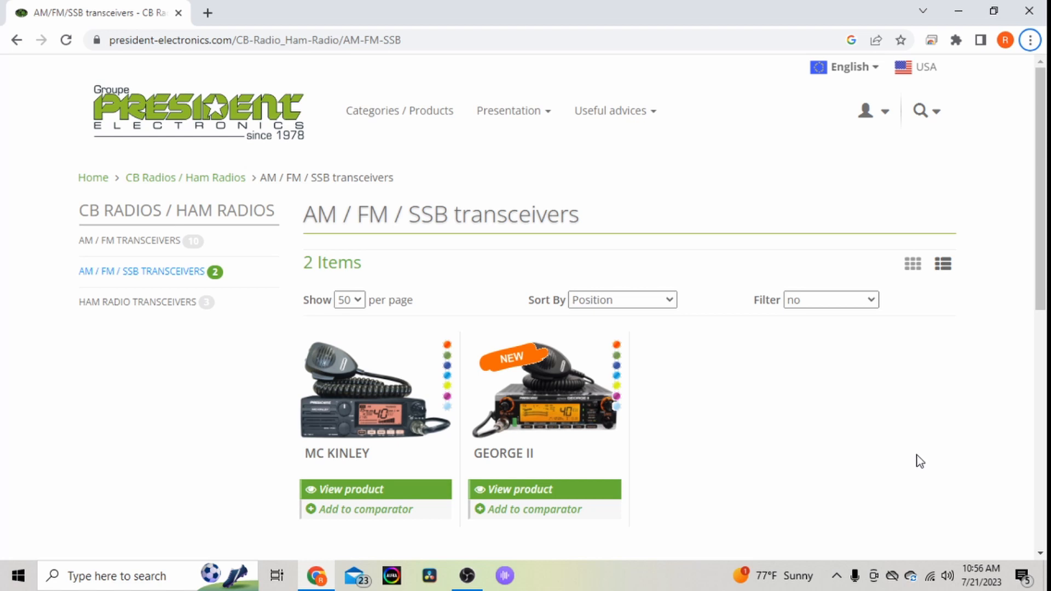
mouse_move(869, 429)
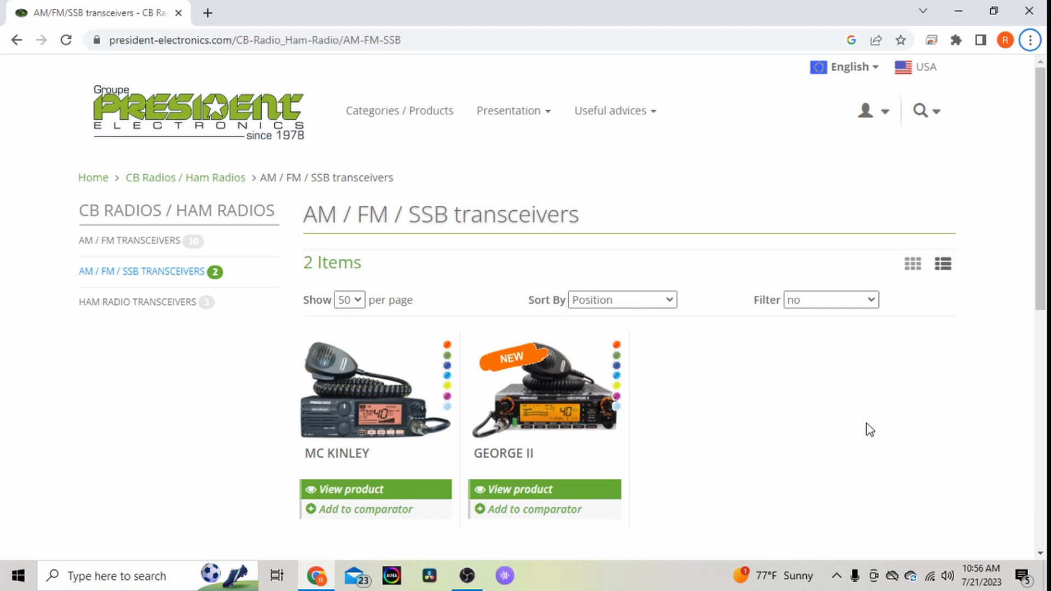
mouse_move(837, 424)
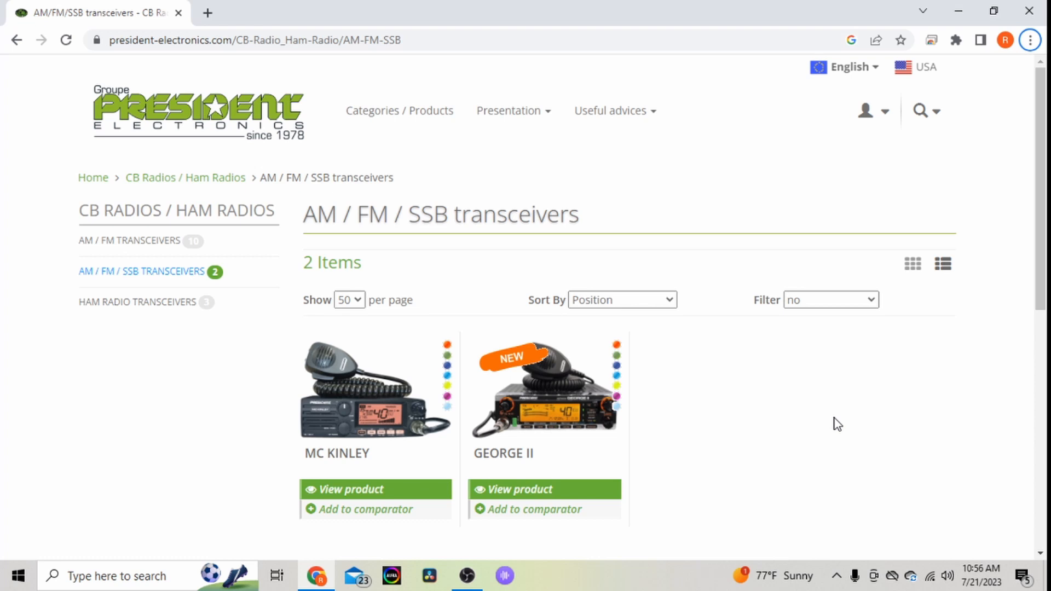
mouse_move(791, 376)
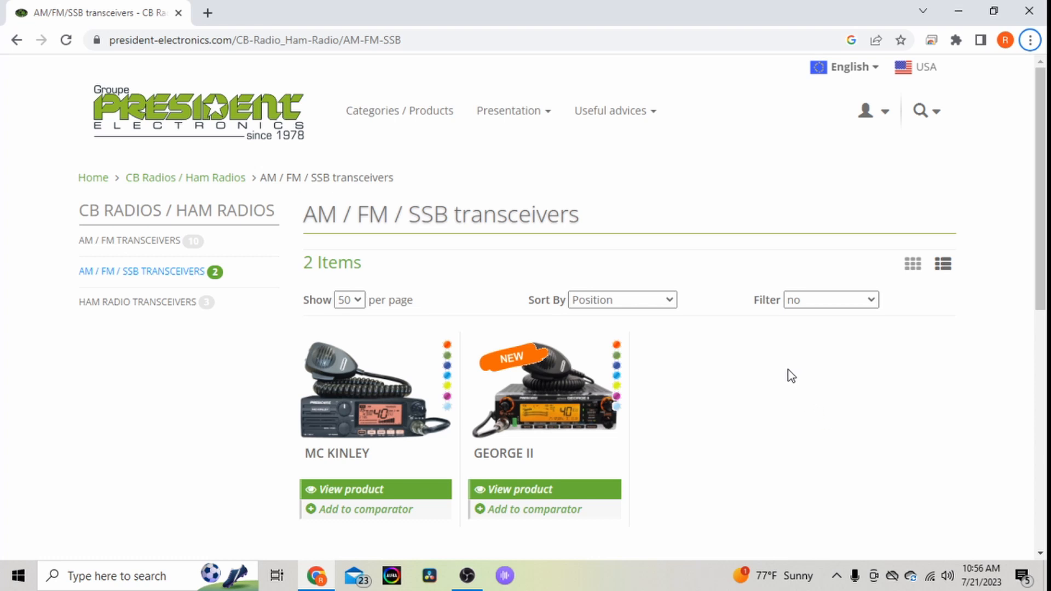
mouse_move(735, 377)
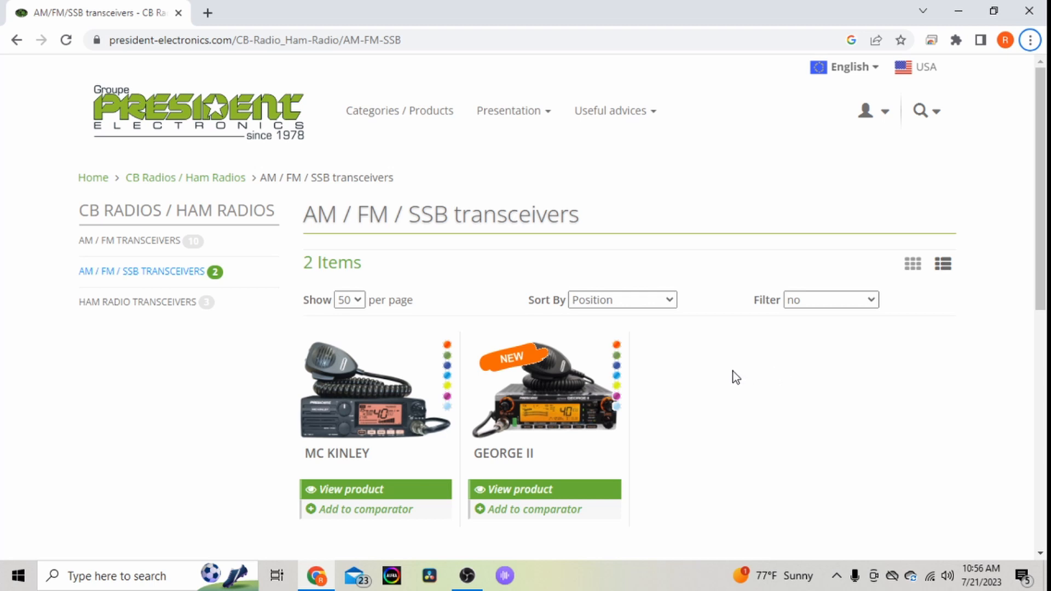
mouse_move(693, 373)
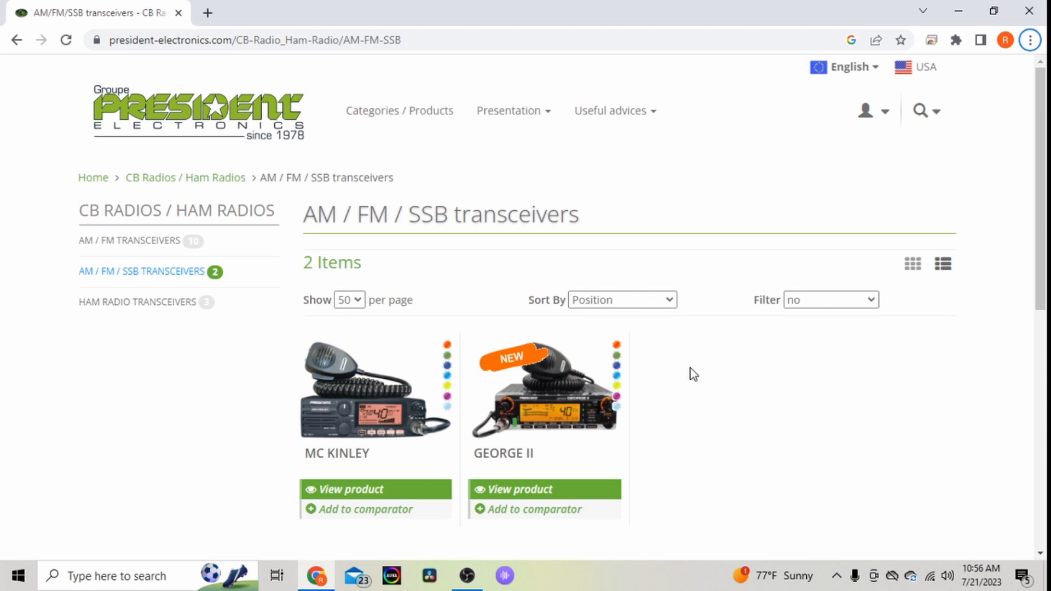
mouse_move(600, 373)
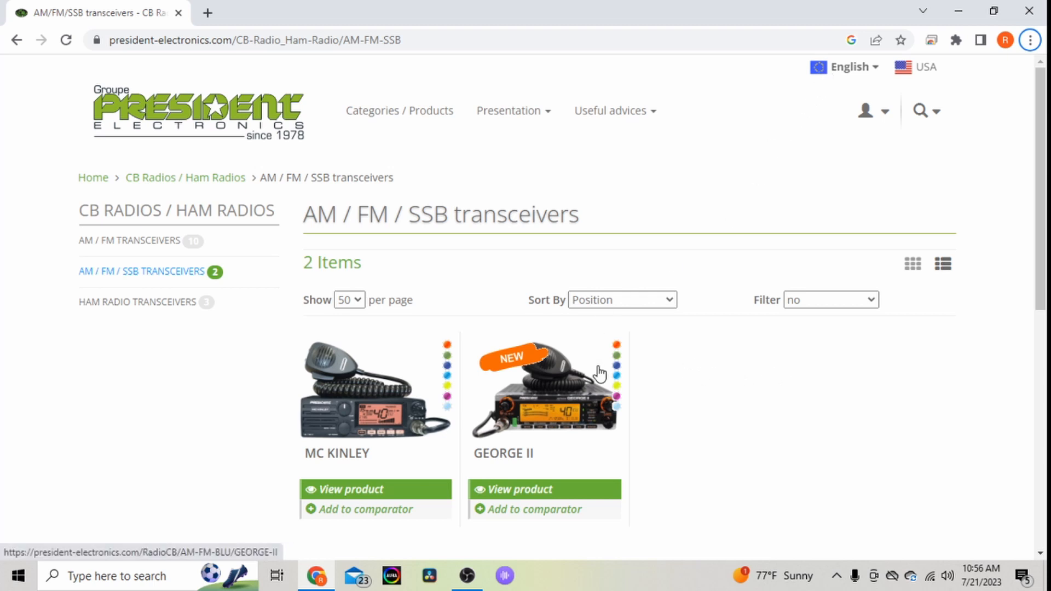
mouse_move(704, 469)
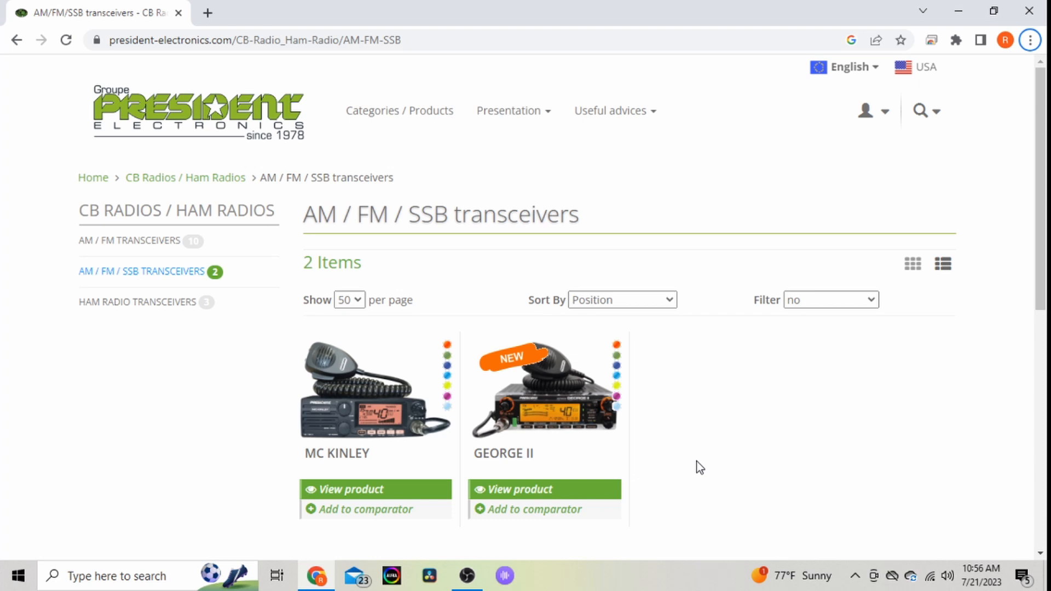
mouse_move(689, 466)
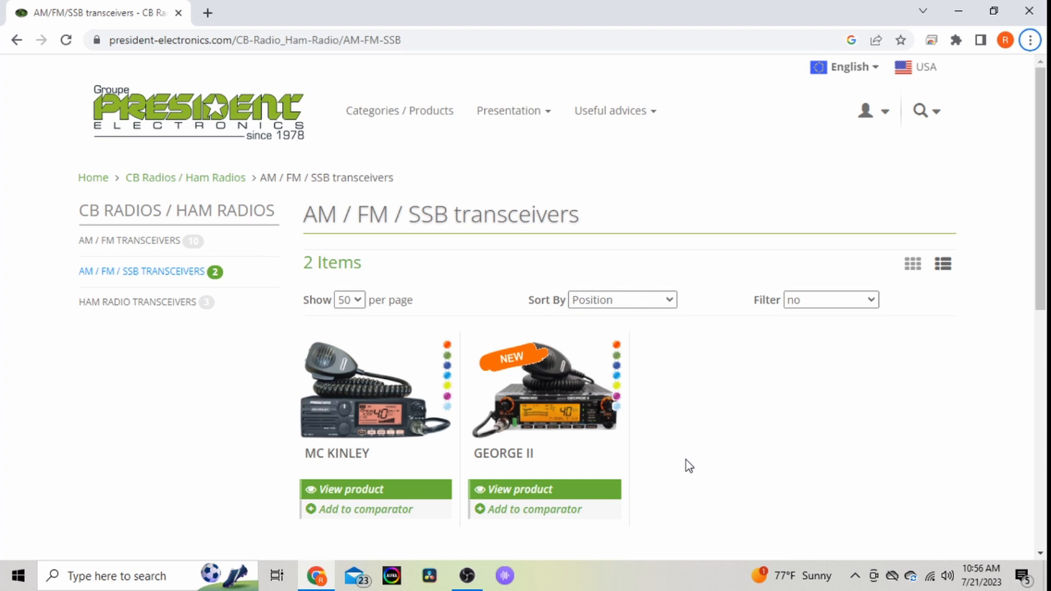
mouse_move(367, 460)
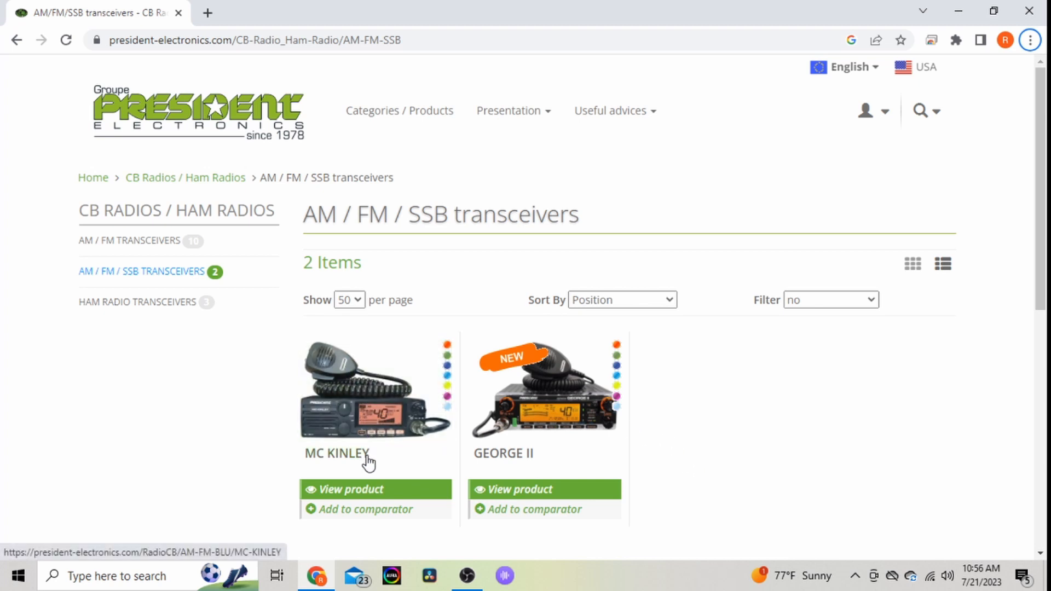
mouse_move(524, 463)
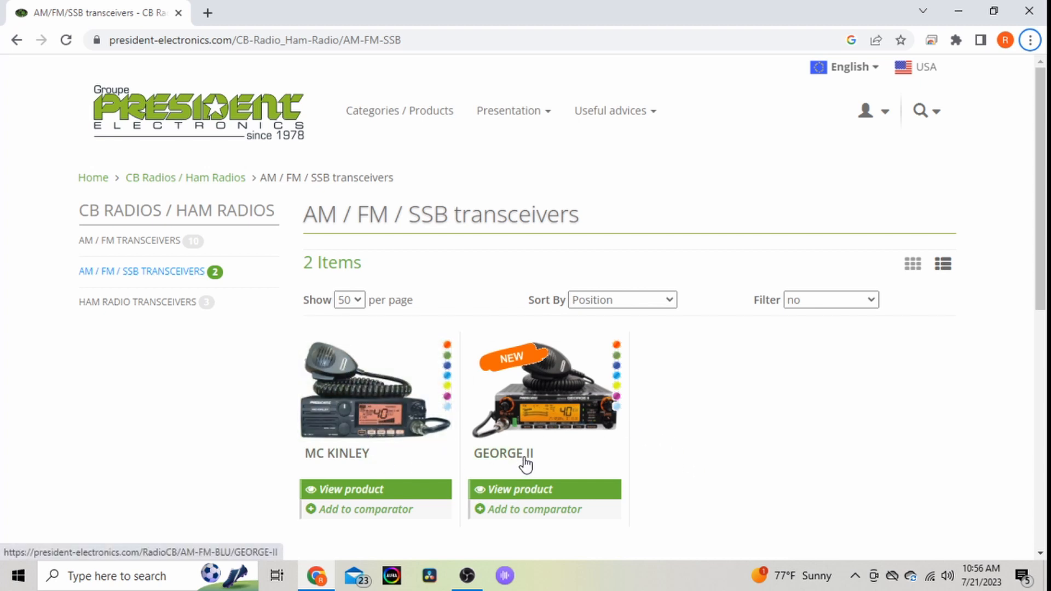
mouse_move(356, 452)
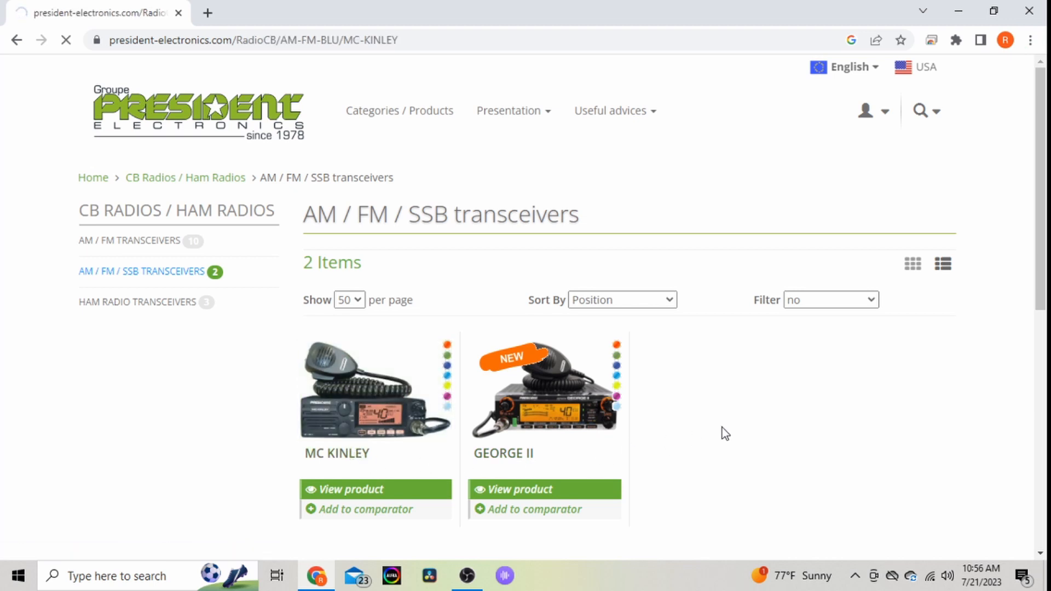
click(348, 489)
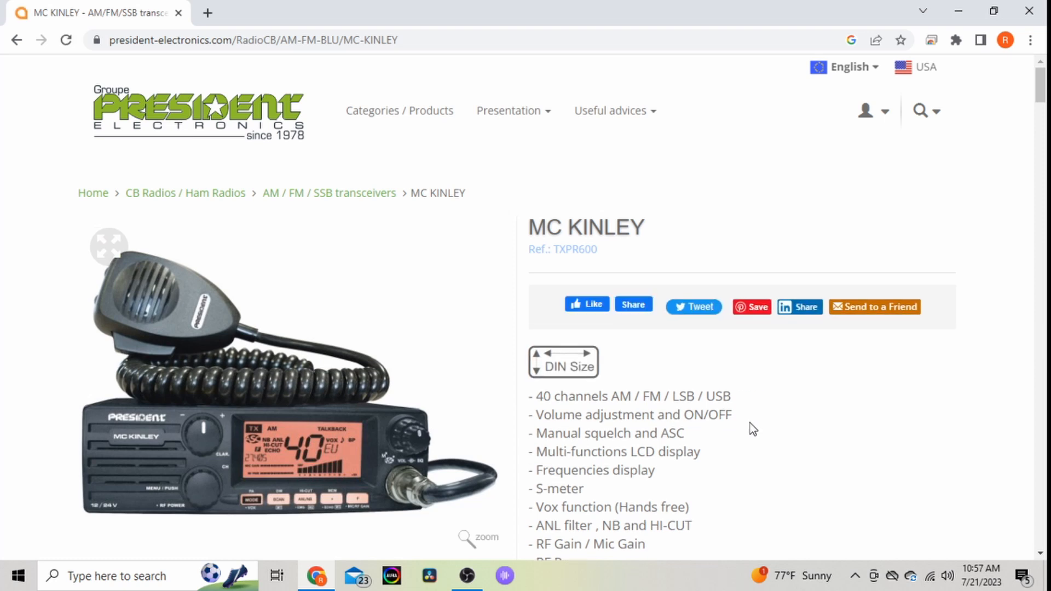
mouse_move(556, 406)
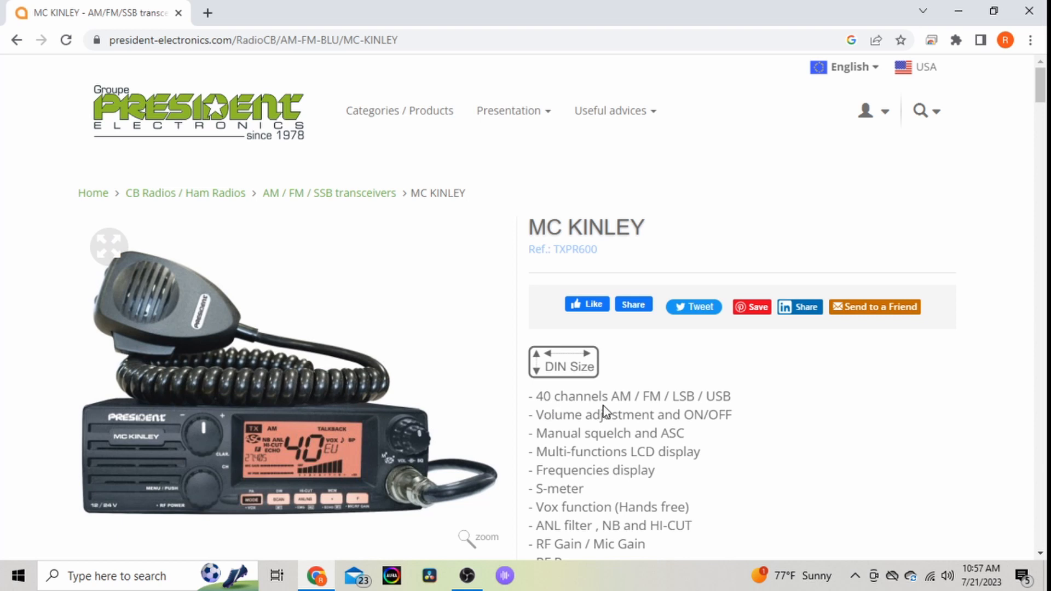
mouse_move(720, 400)
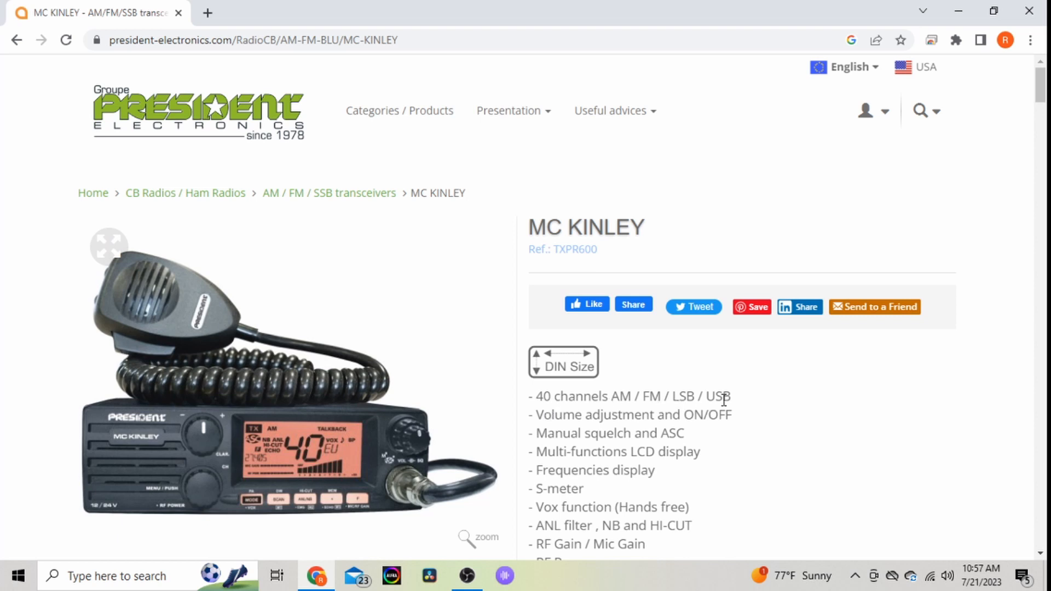
scroll(down, 3)
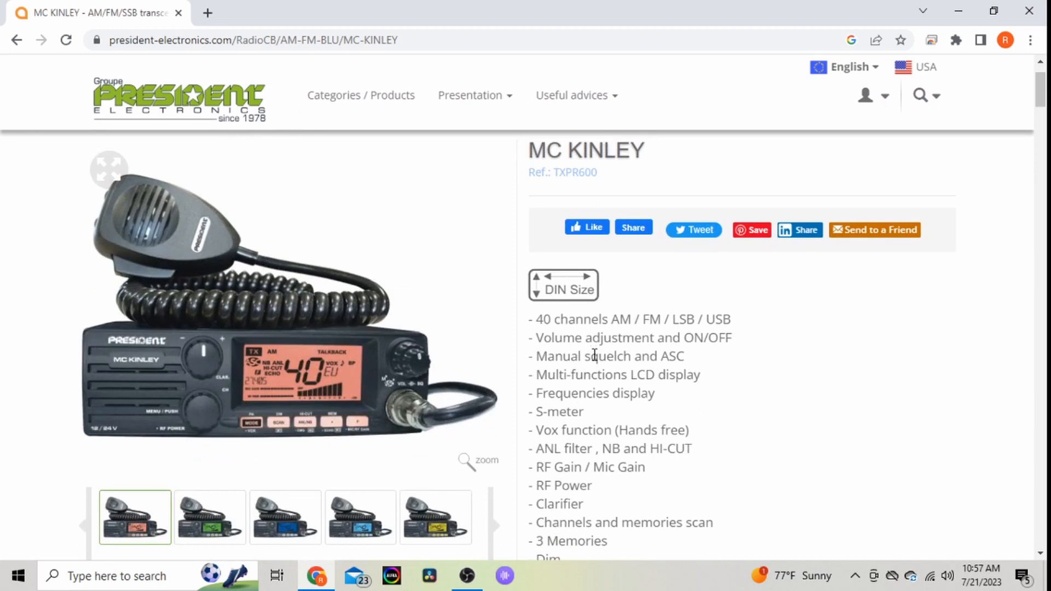
mouse_move(677, 373)
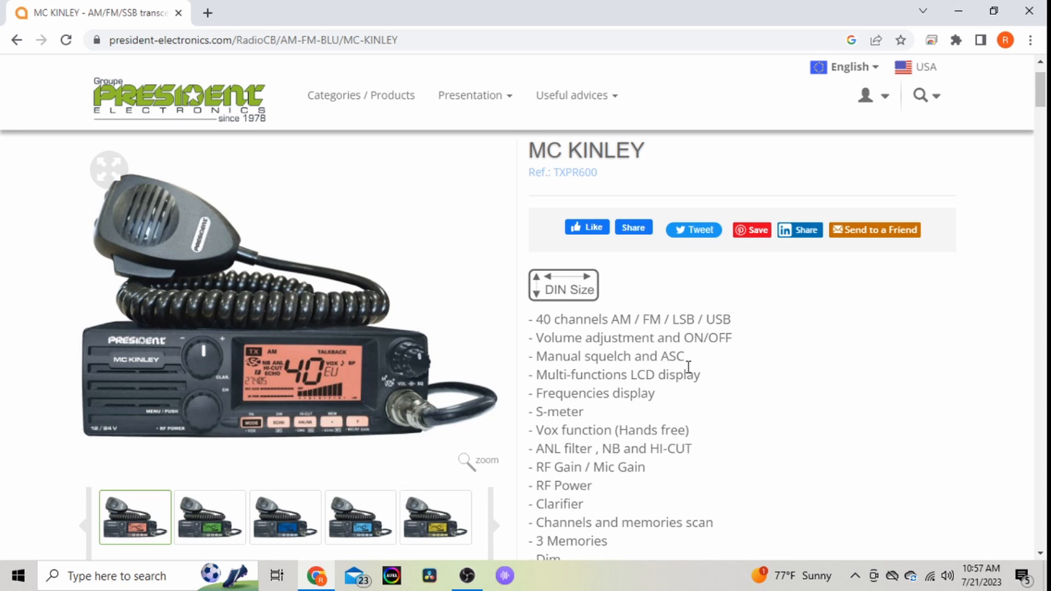
mouse_move(409, 376)
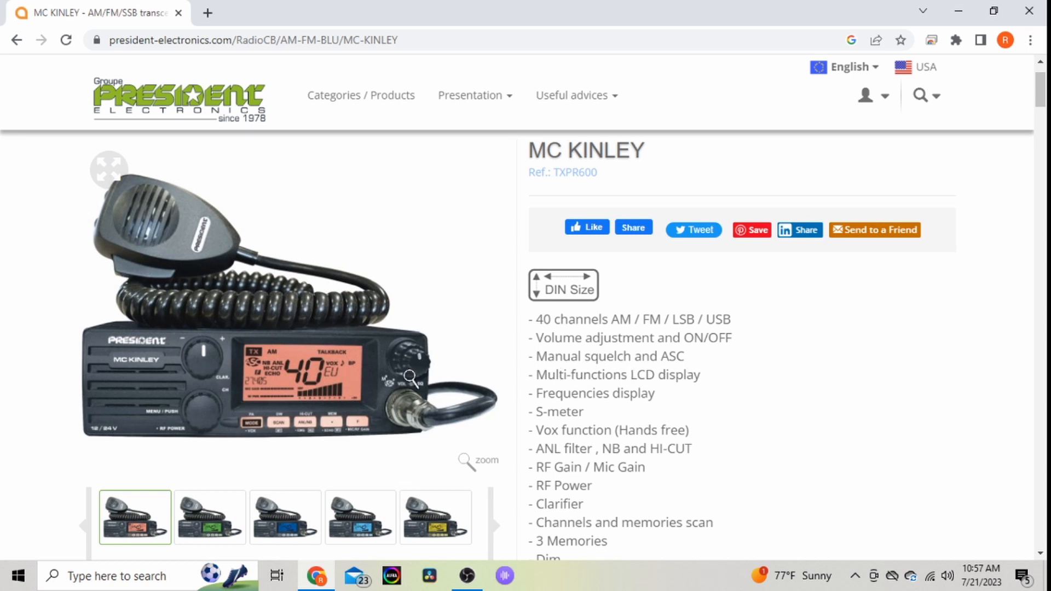
mouse_move(684, 393)
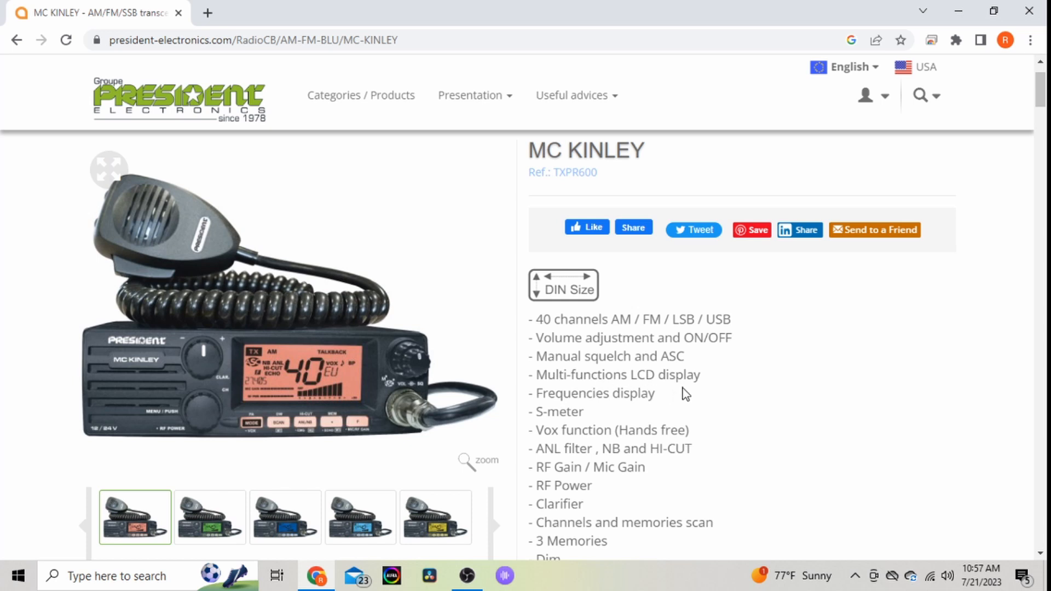
mouse_move(494, 432)
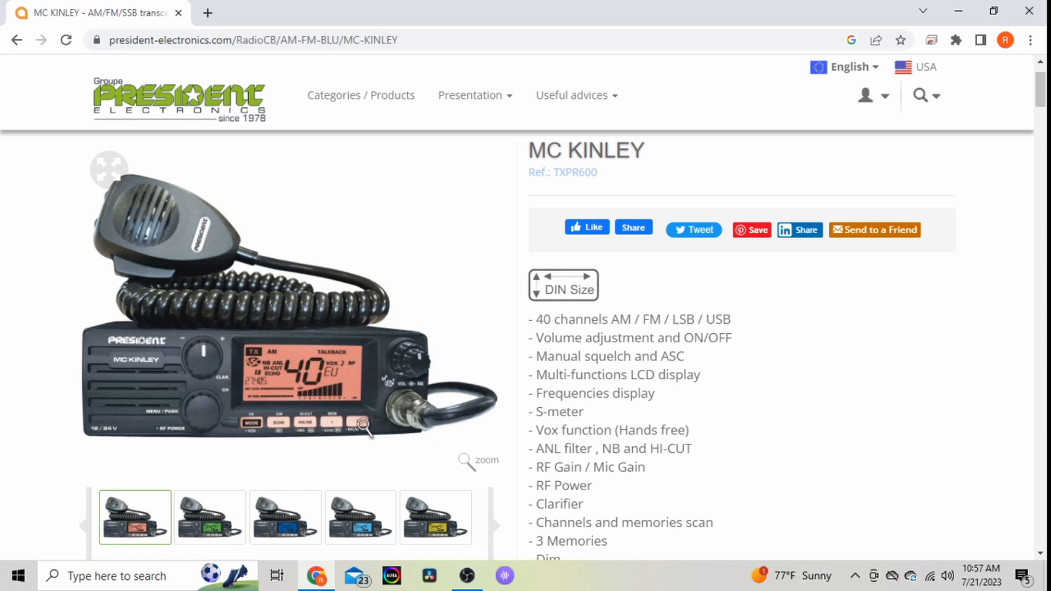
mouse_move(353, 435)
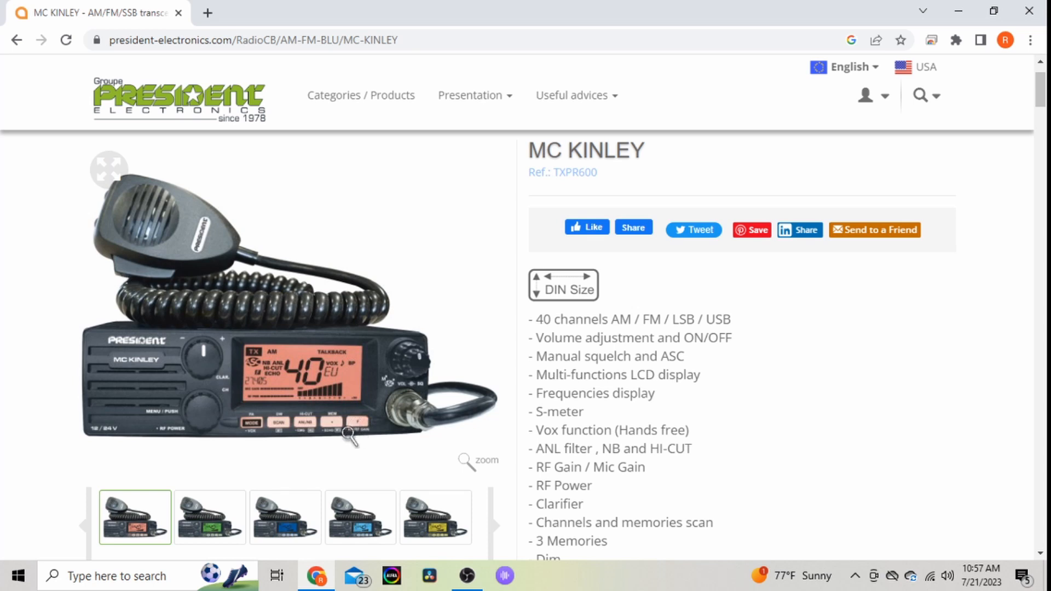
scroll(down, 3)
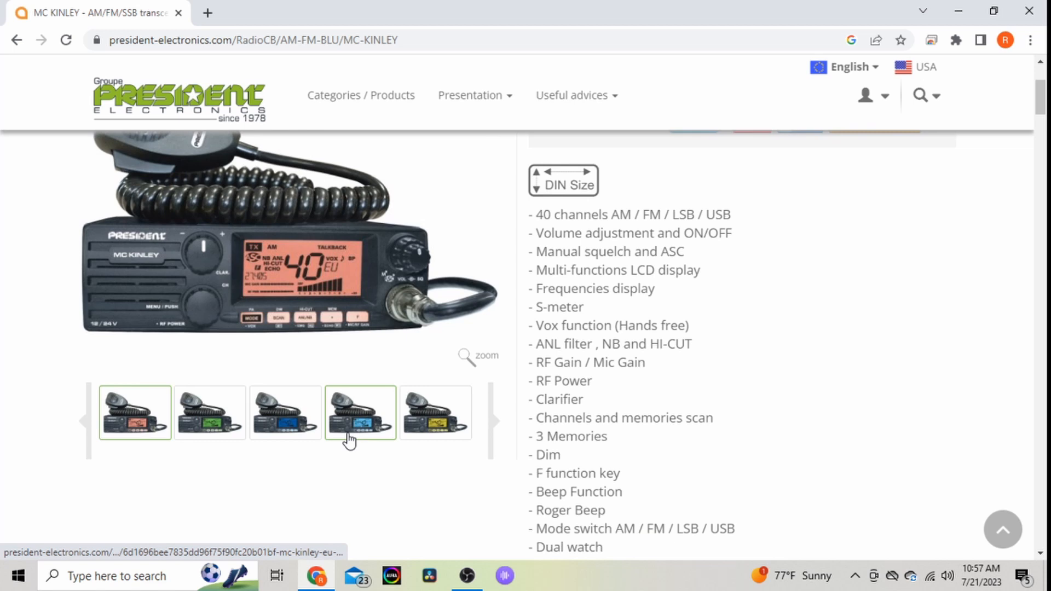
scroll(down, 3)
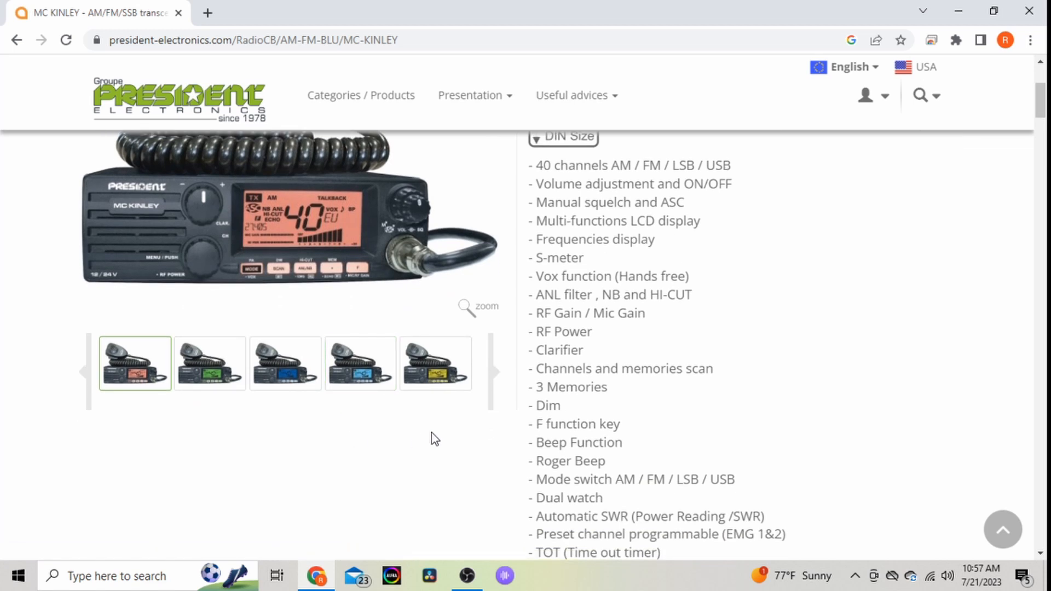
mouse_move(524, 424)
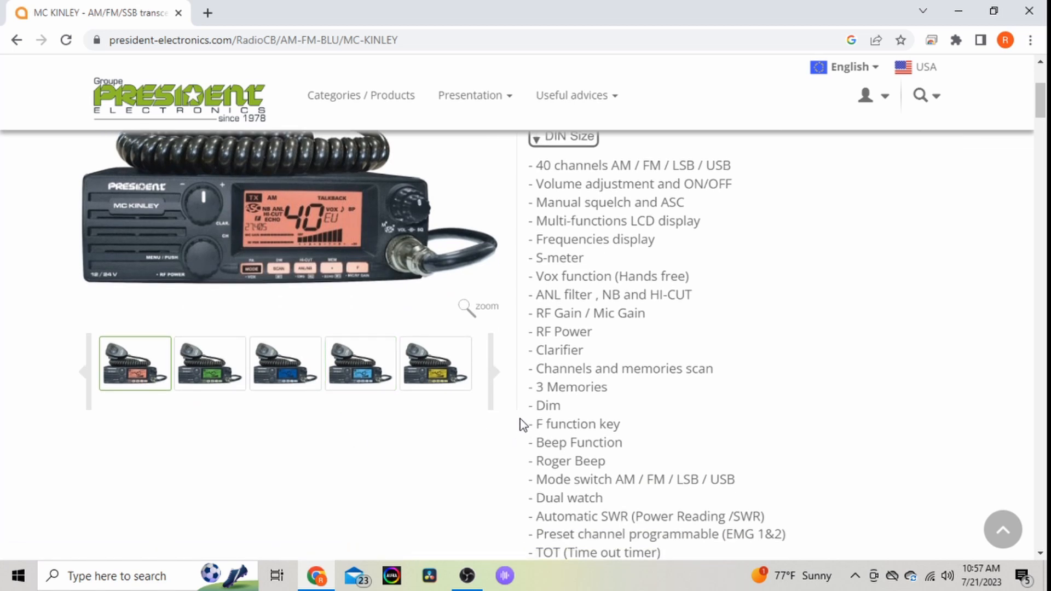
mouse_move(504, 425)
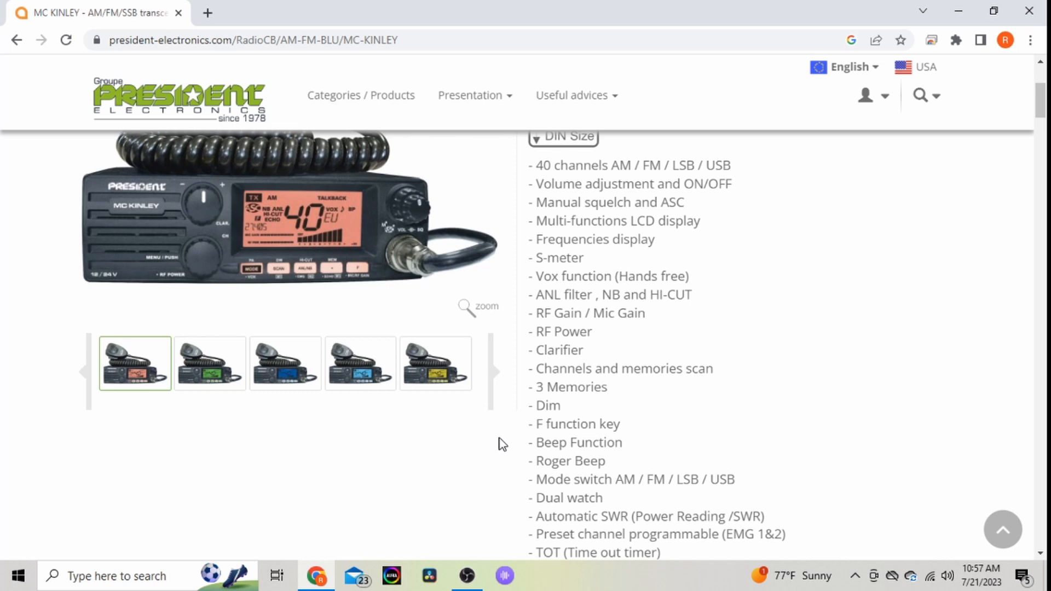
scroll(down, 3)
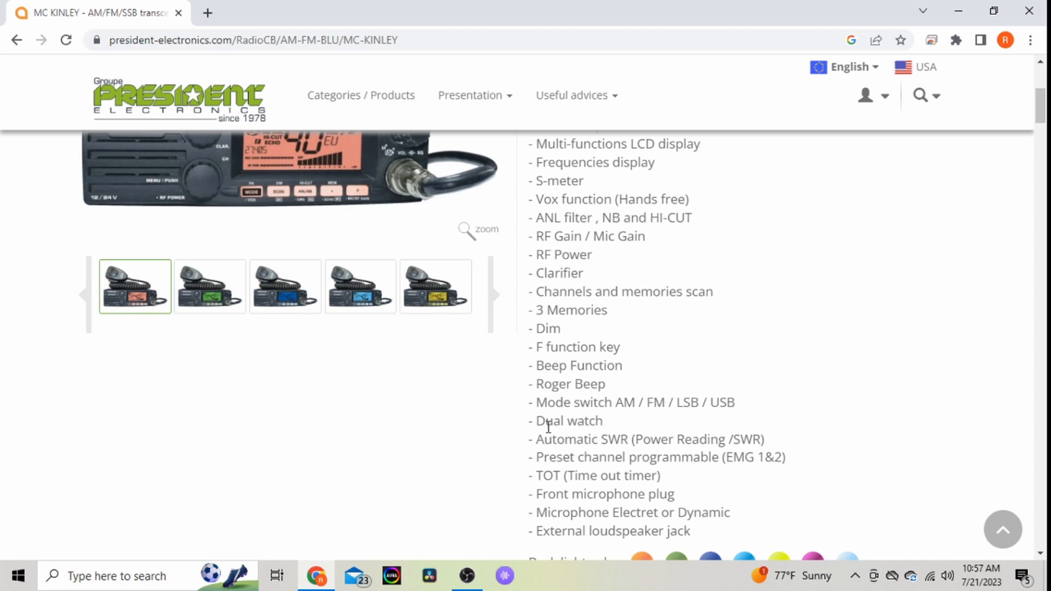
mouse_move(613, 441)
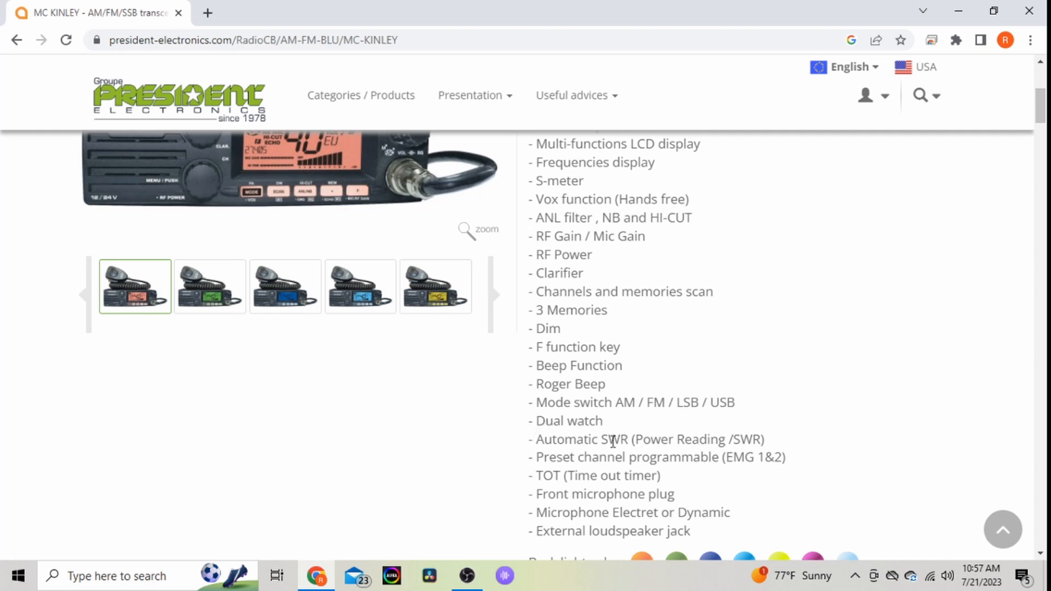
mouse_move(544, 462)
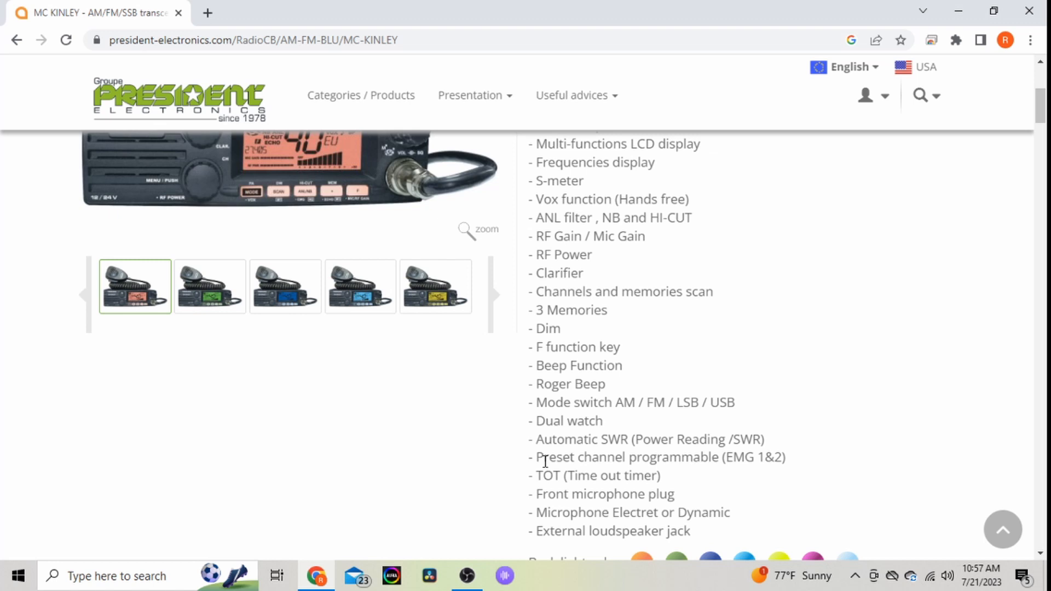
mouse_move(474, 434)
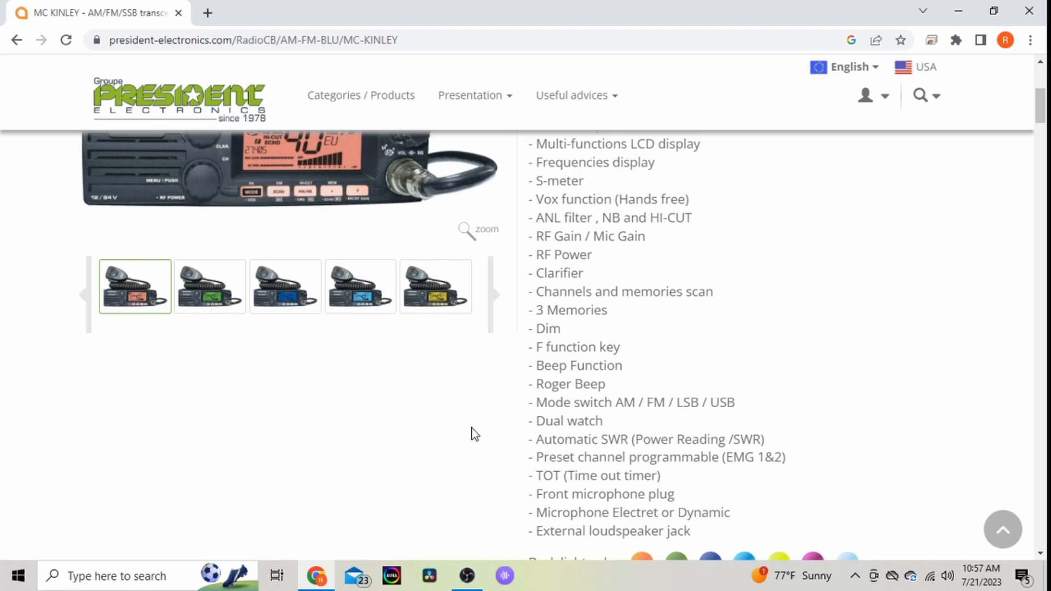
mouse_move(393, 335)
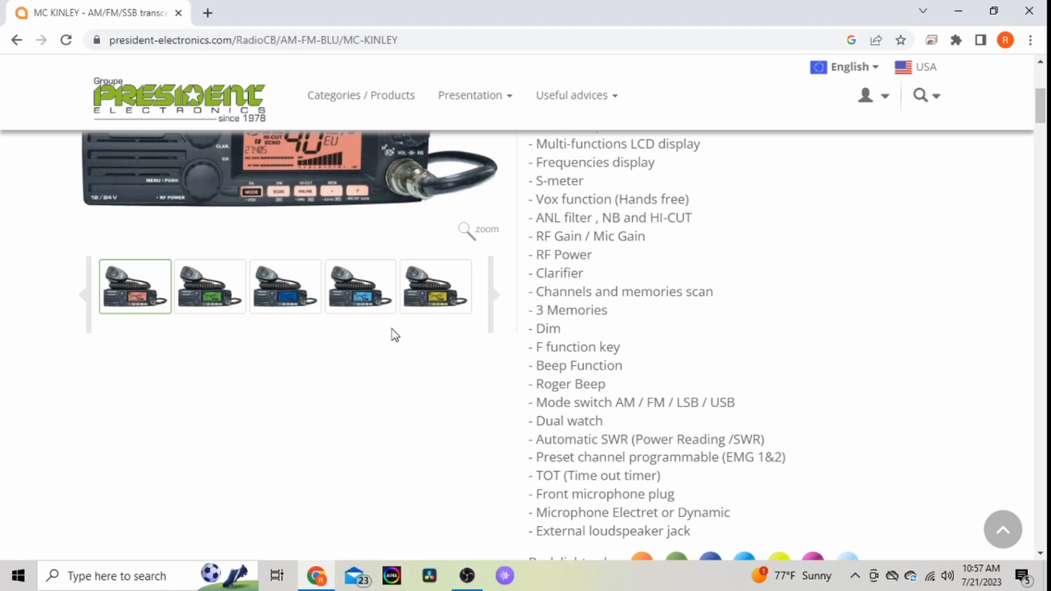
mouse_move(670, 463)
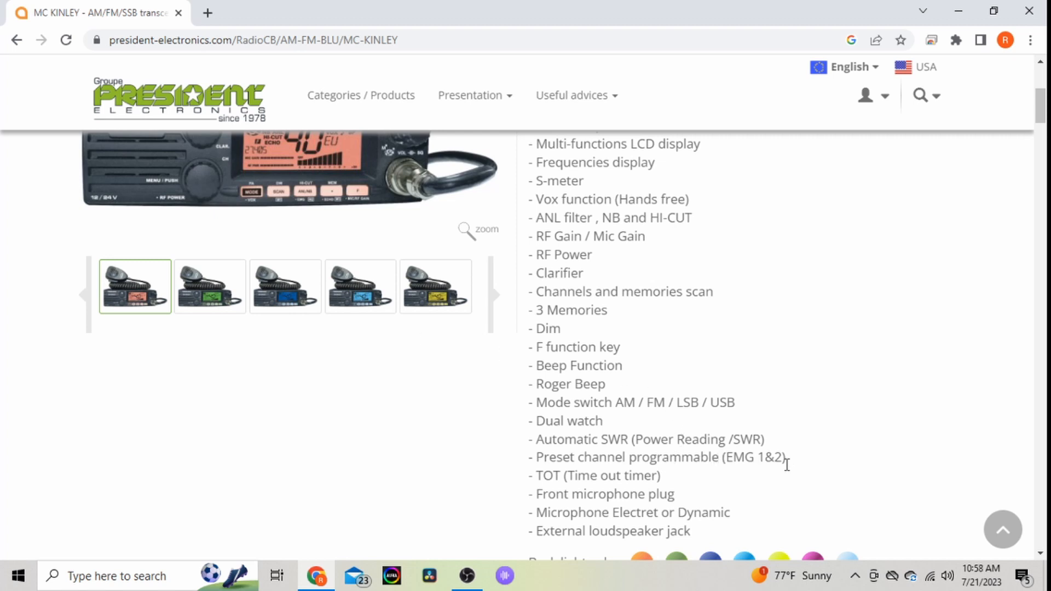
mouse_move(655, 452)
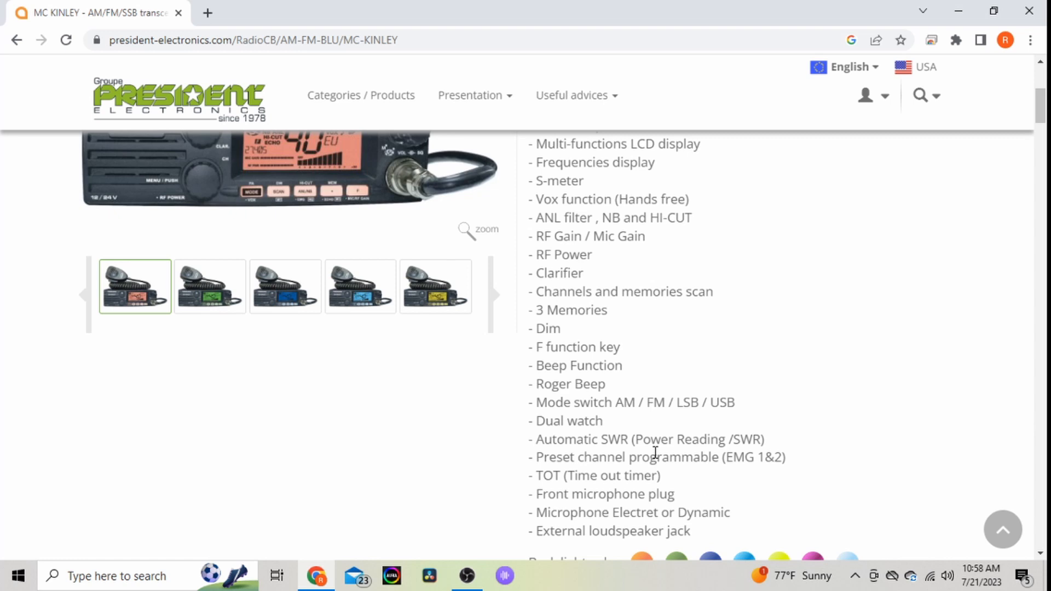
scroll(down, 3)
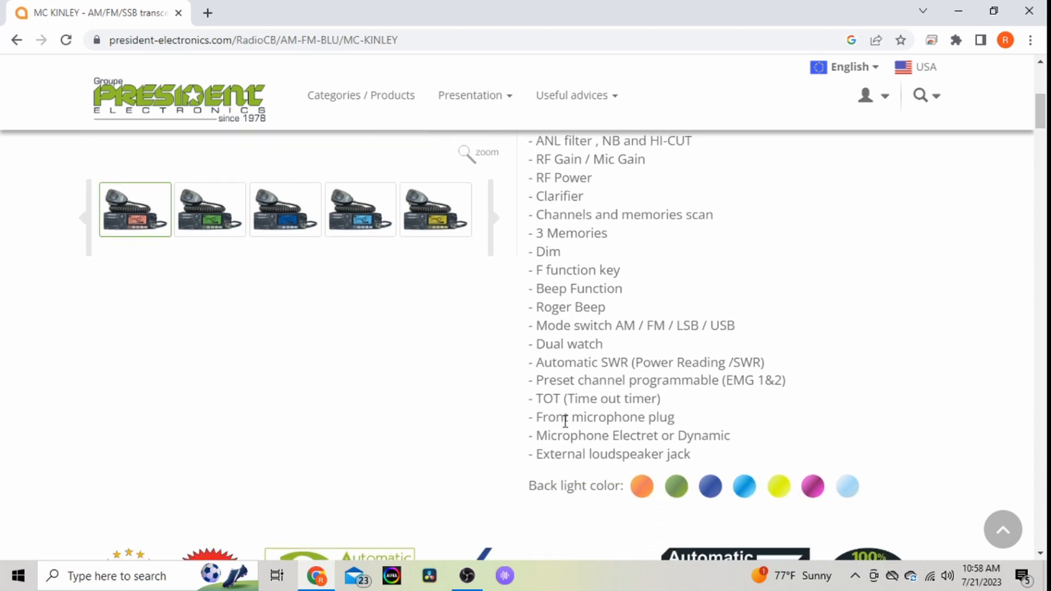
mouse_move(549, 433)
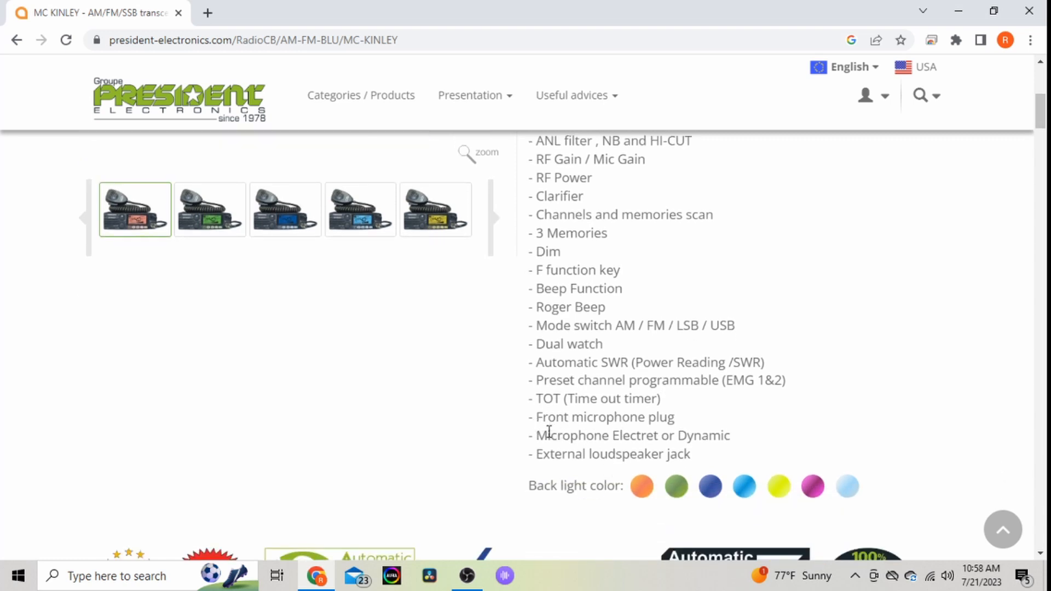
Step: Browse MC KINLEY's remaining photos to the dimensions drawing, then go back to the AM / FM / SSB listing
scroll(up, 3)
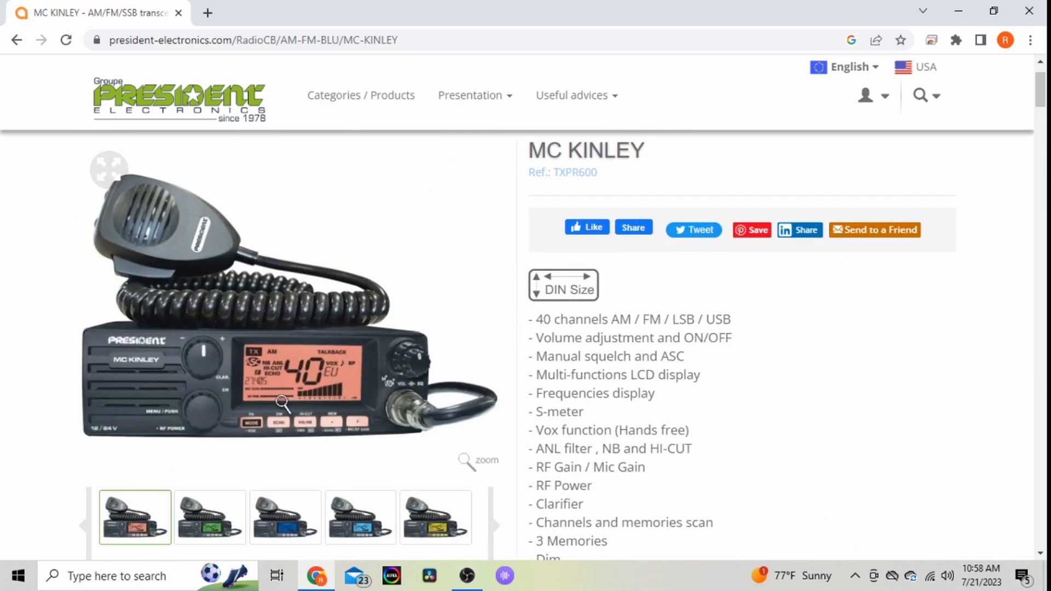
mouse_move(285, 517)
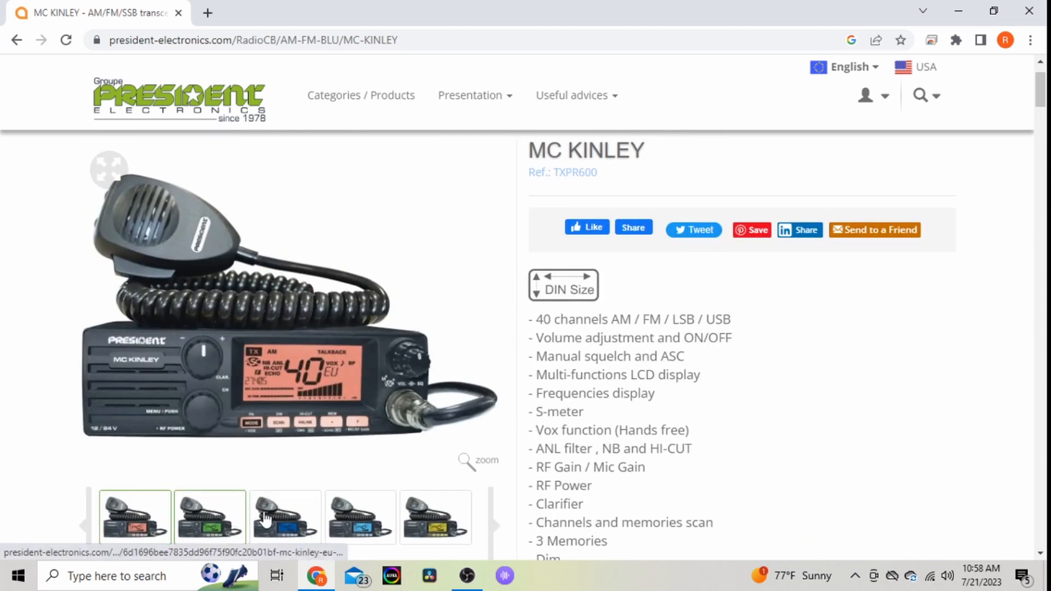
scroll(down, 3)
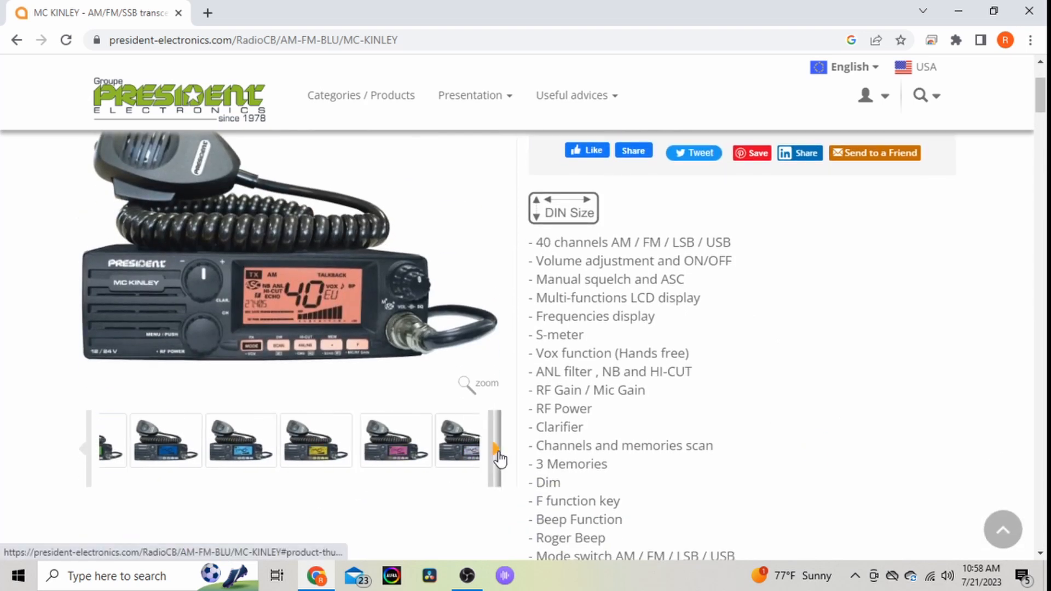
click(496, 447)
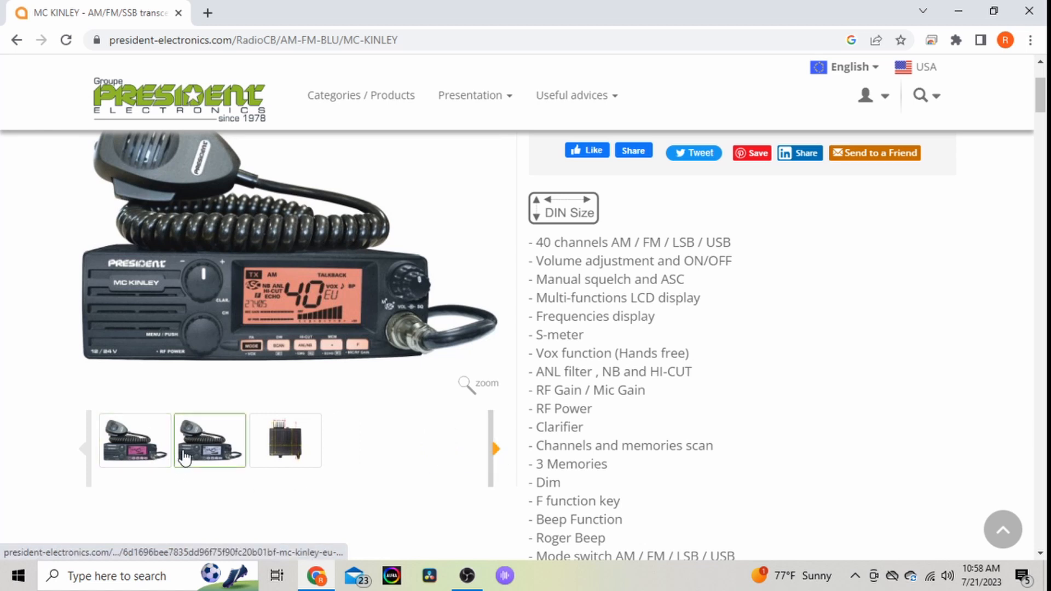
mouse_move(284, 439)
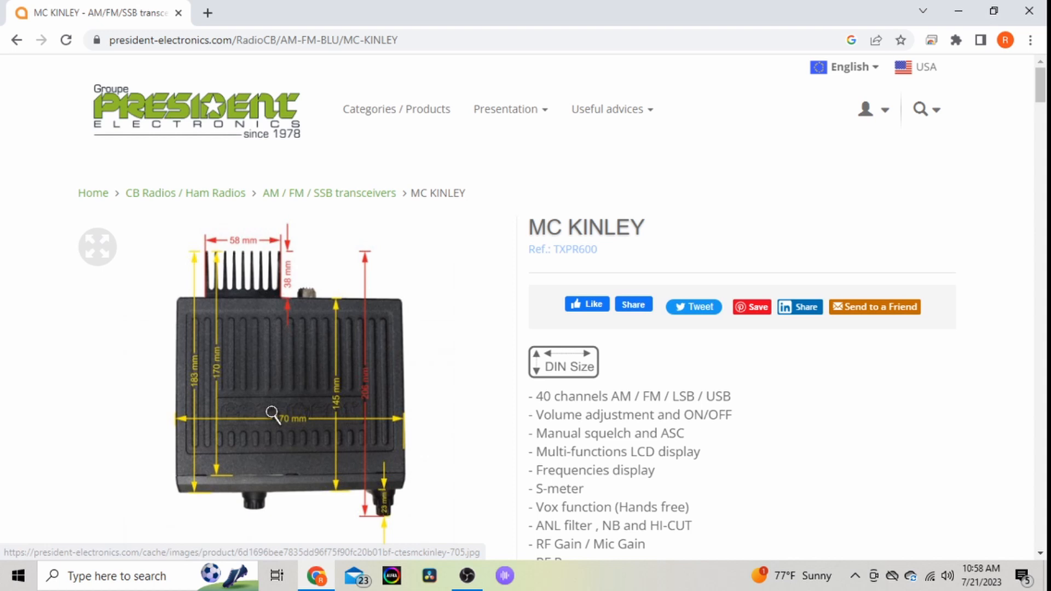
scroll(down, 3)
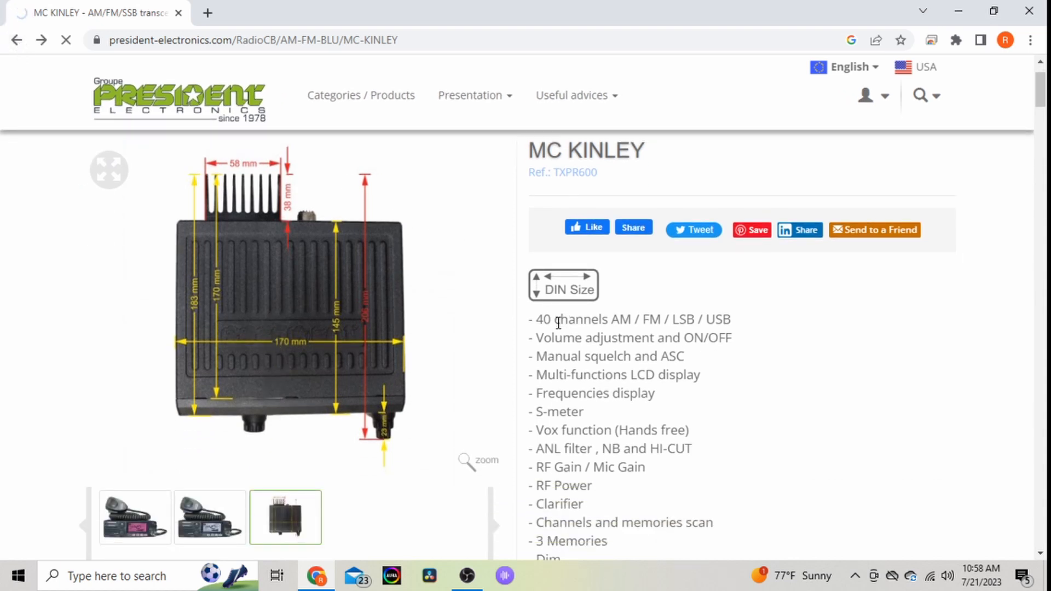
click(15, 40)
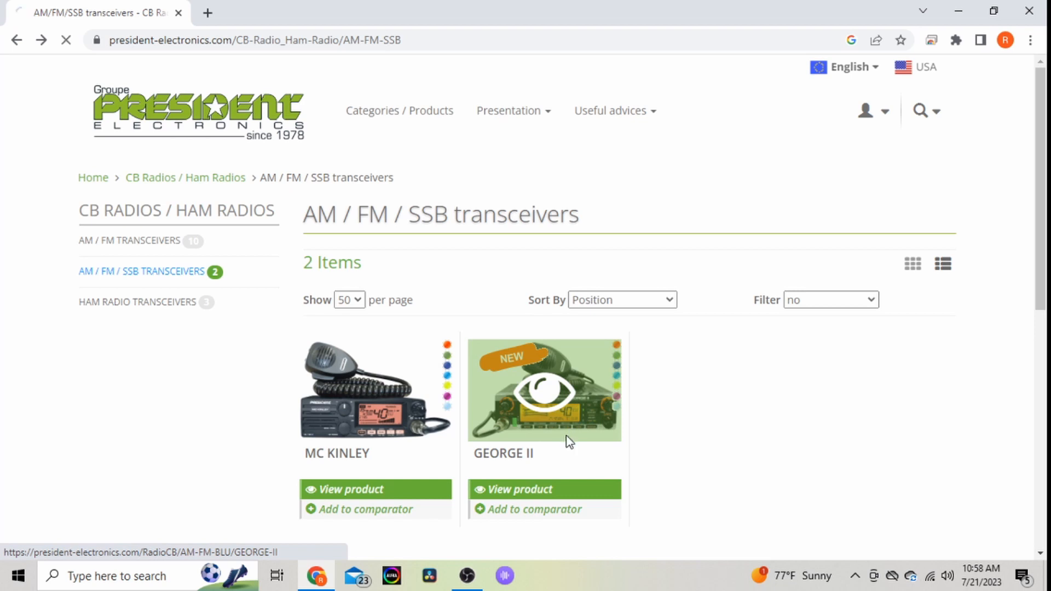
click(544, 489)
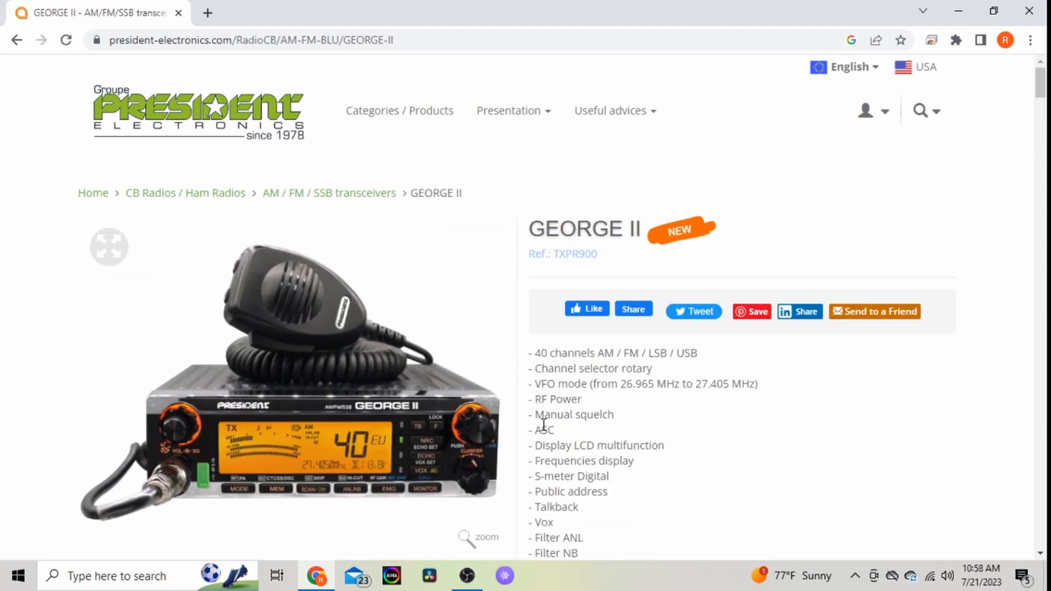
scroll(down, 3)
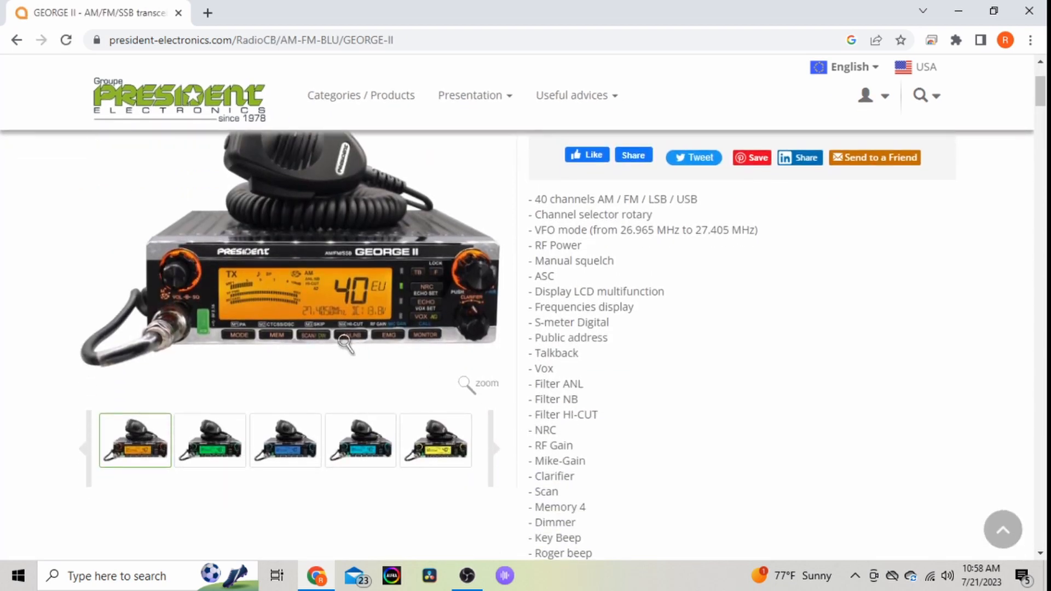
click(360, 440)
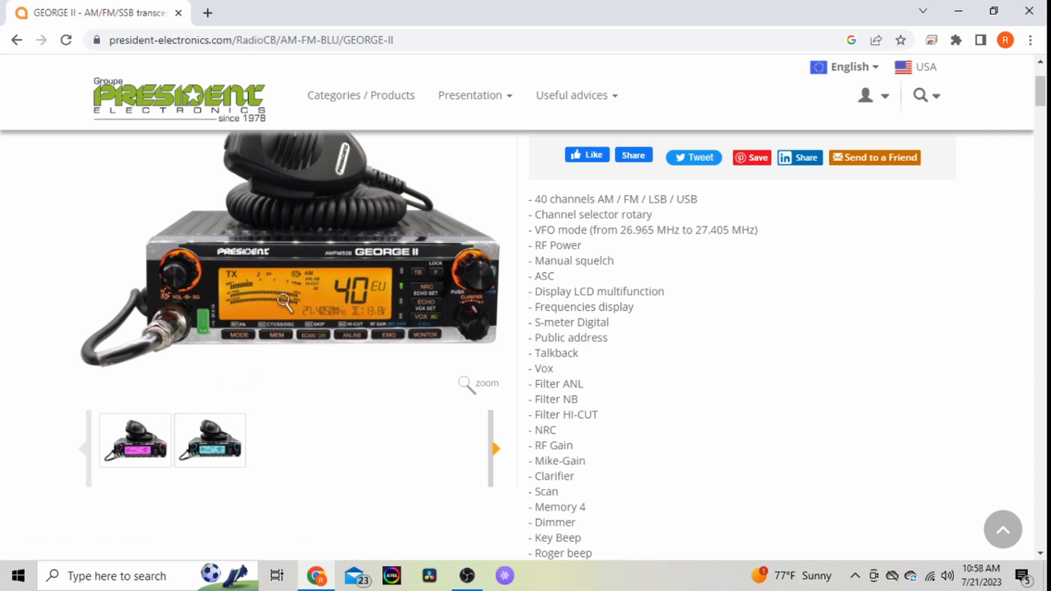
mouse_move(265, 352)
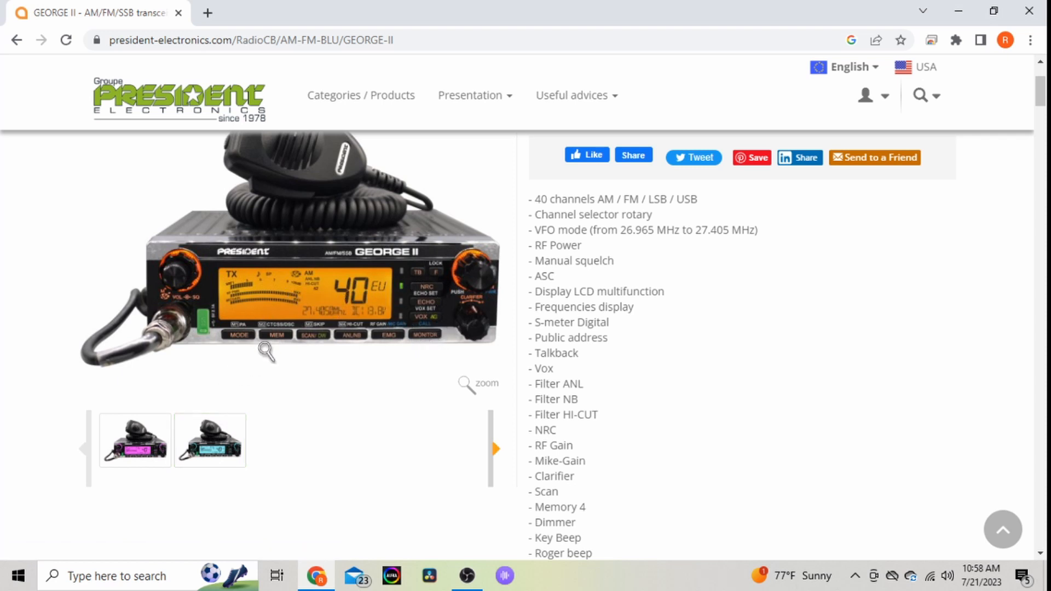
mouse_move(565, 224)
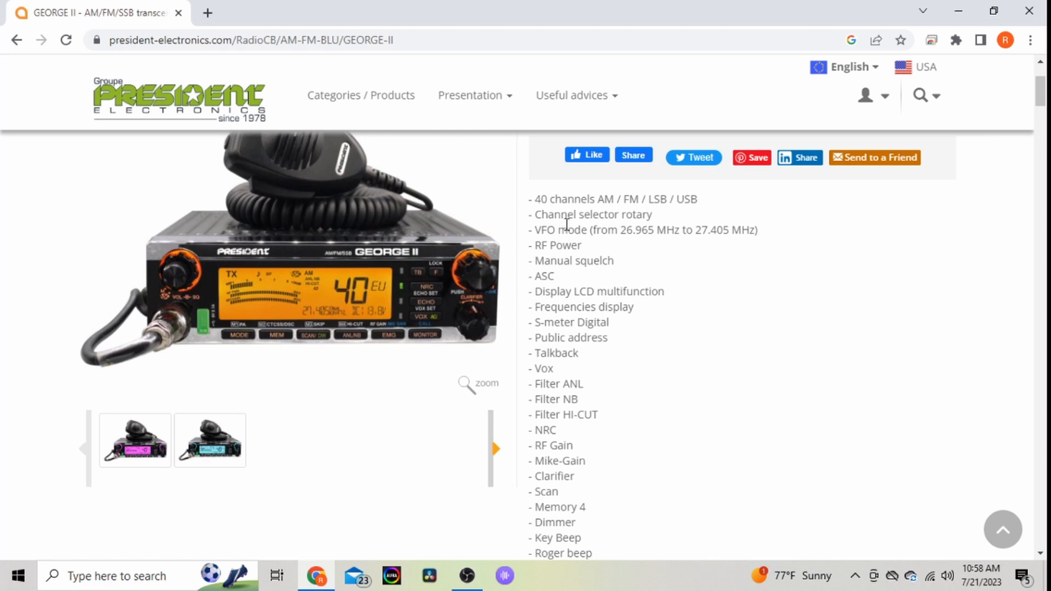
mouse_move(679, 213)
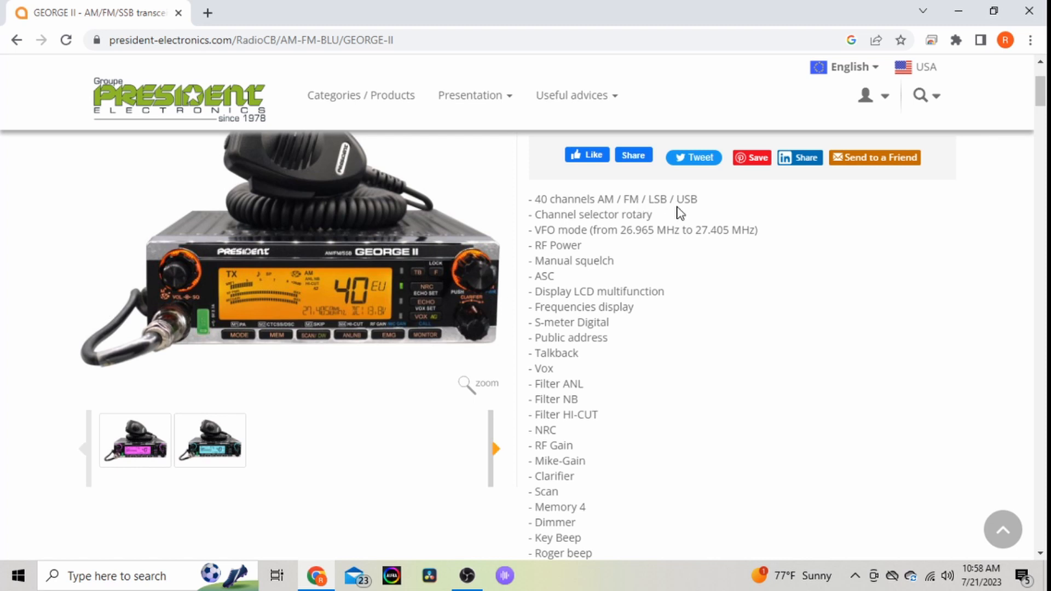
mouse_move(481, 279)
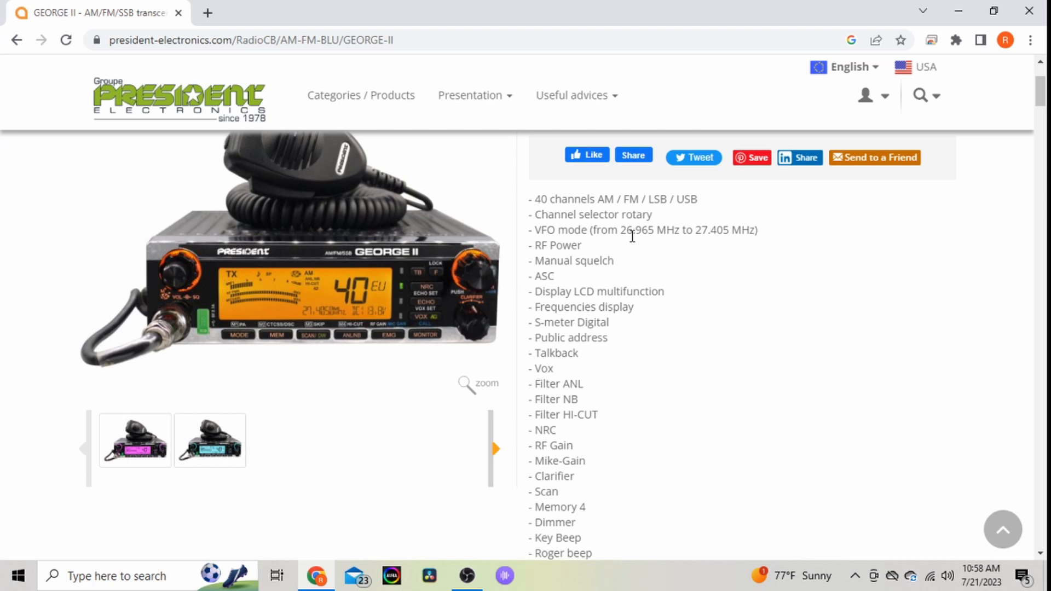
mouse_move(530, 306)
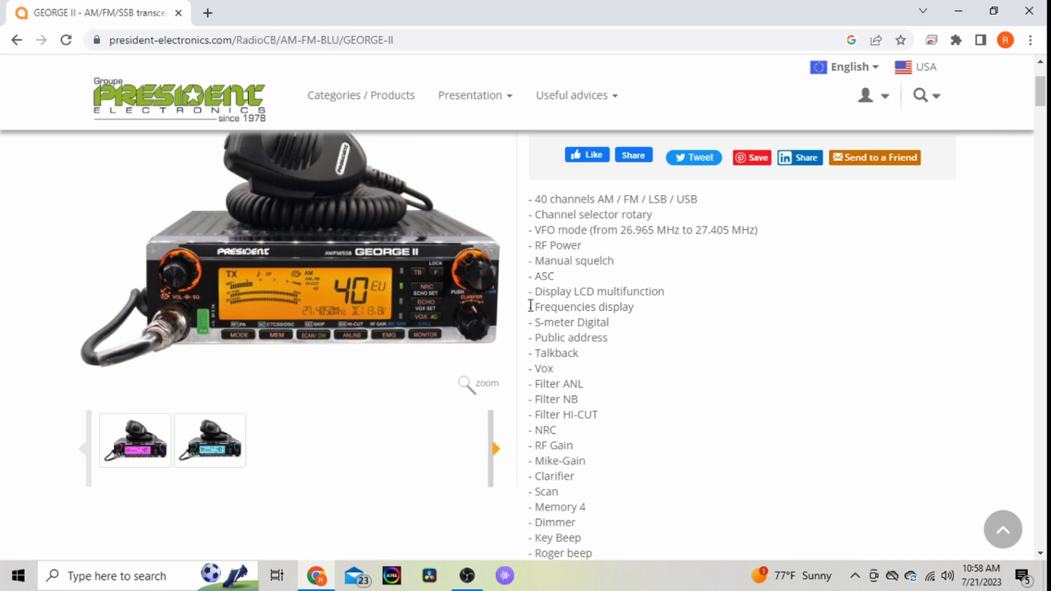
mouse_move(442, 322)
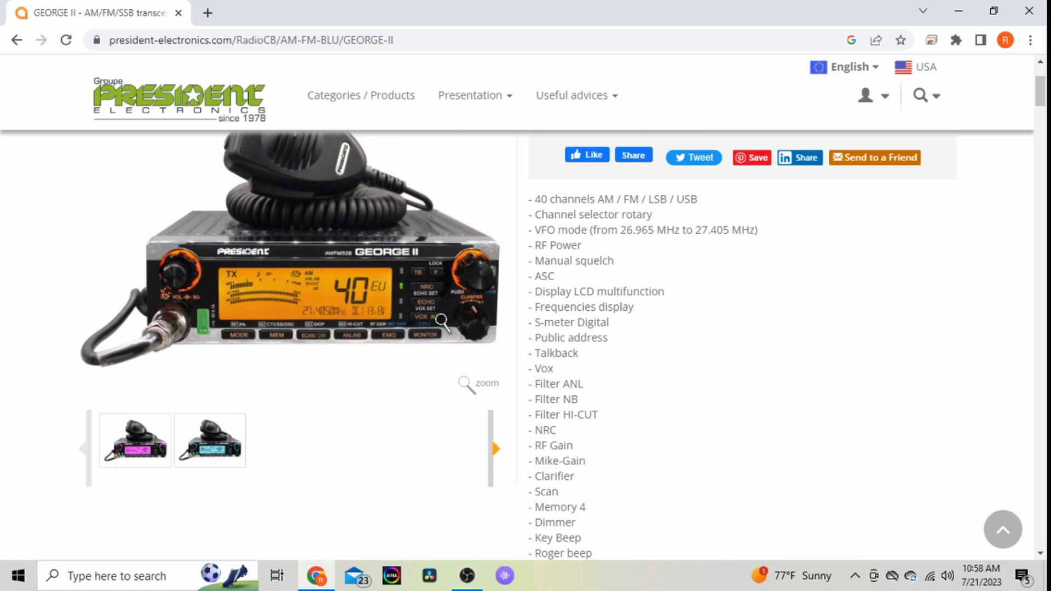
mouse_move(341, 332)
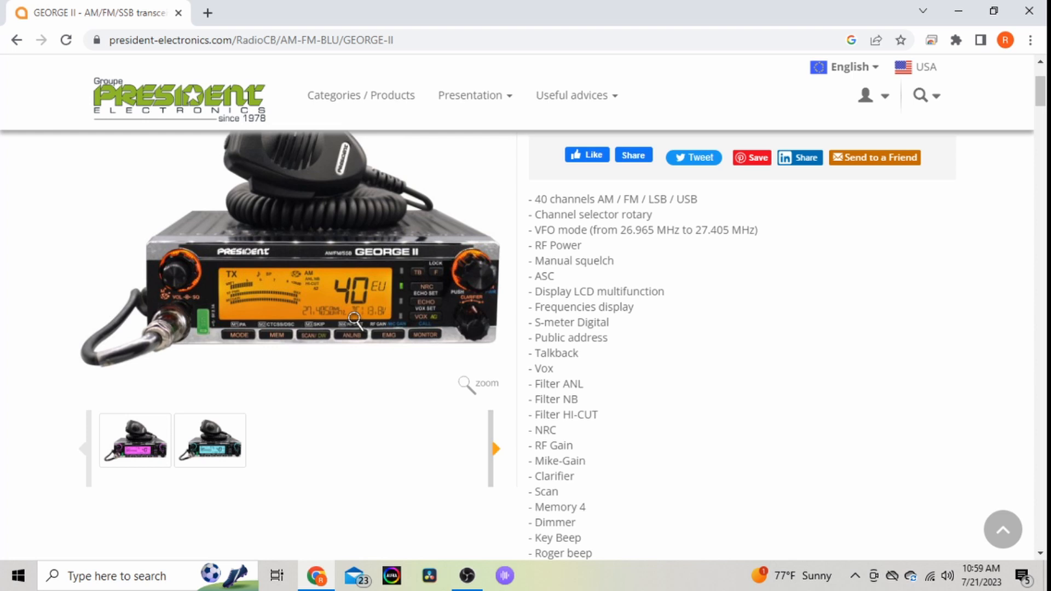
mouse_move(374, 323)
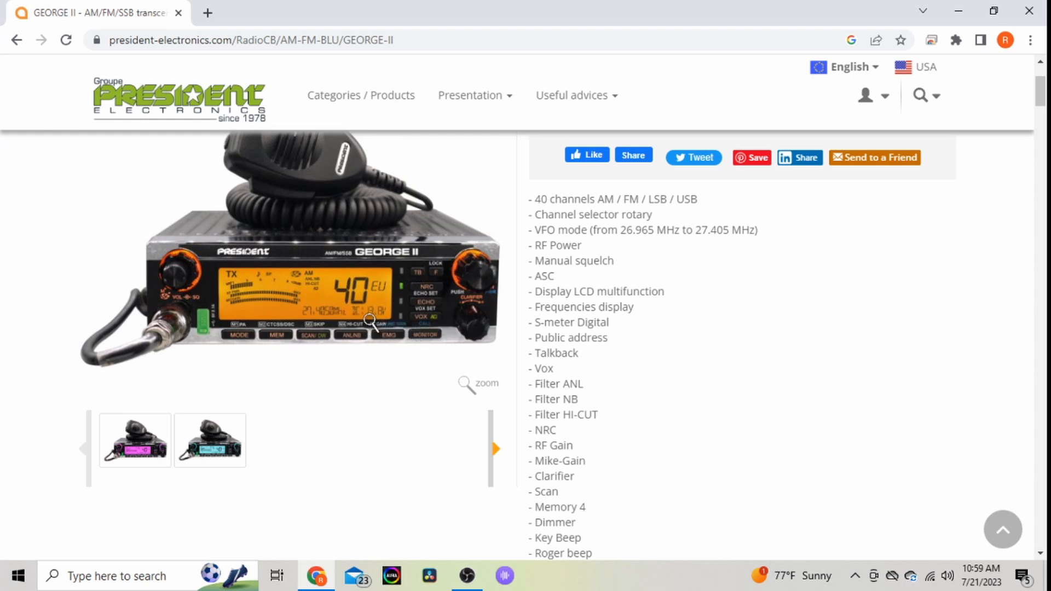
mouse_move(370, 322)
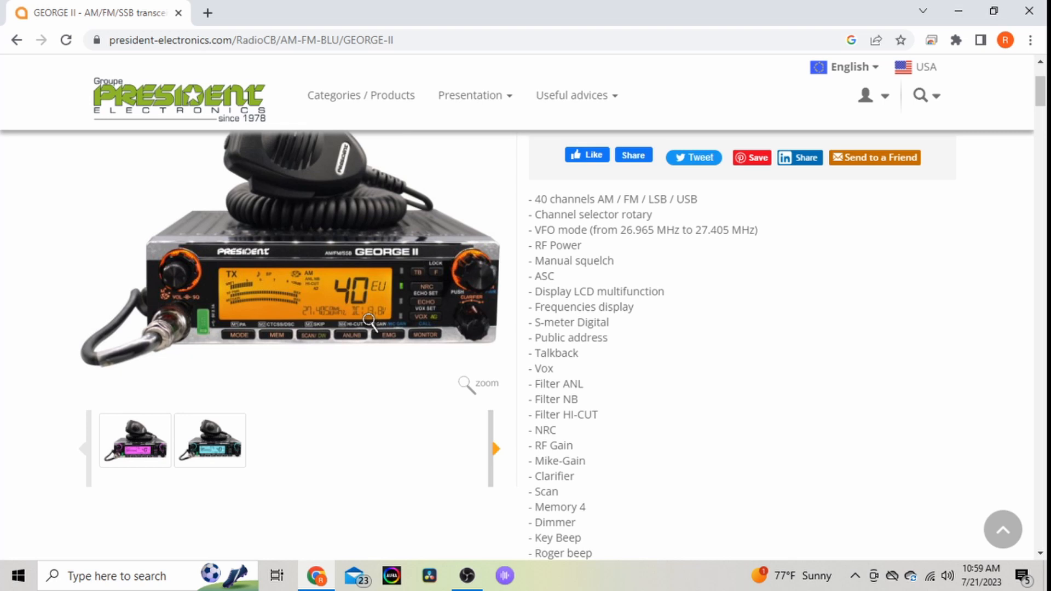
mouse_move(528, 449)
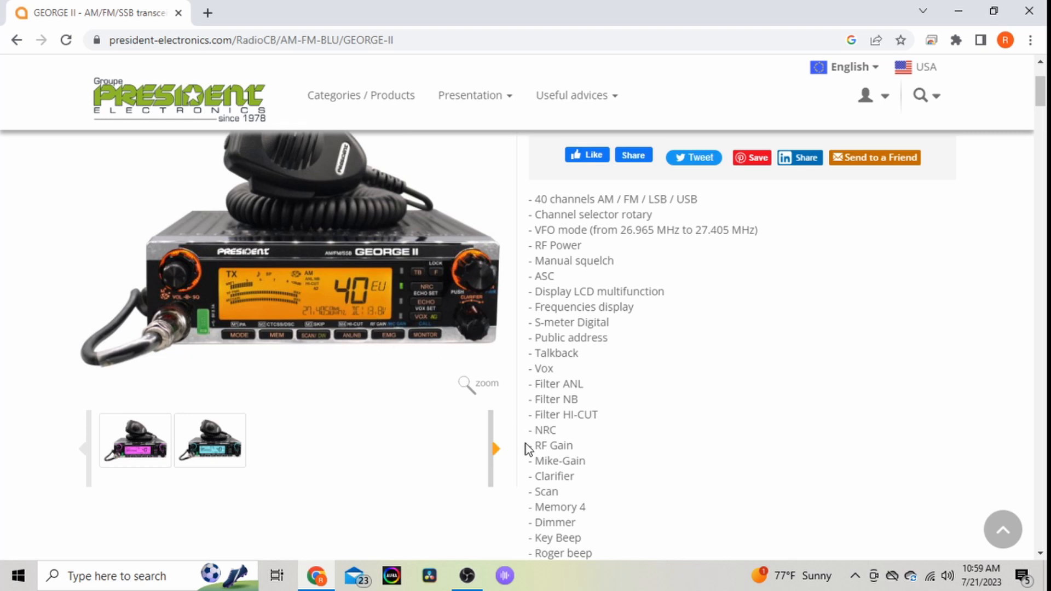
Step: Scroll the GEORGE II page through its 12 V feature and backlight colours, then back to the top
scroll(down, 3)
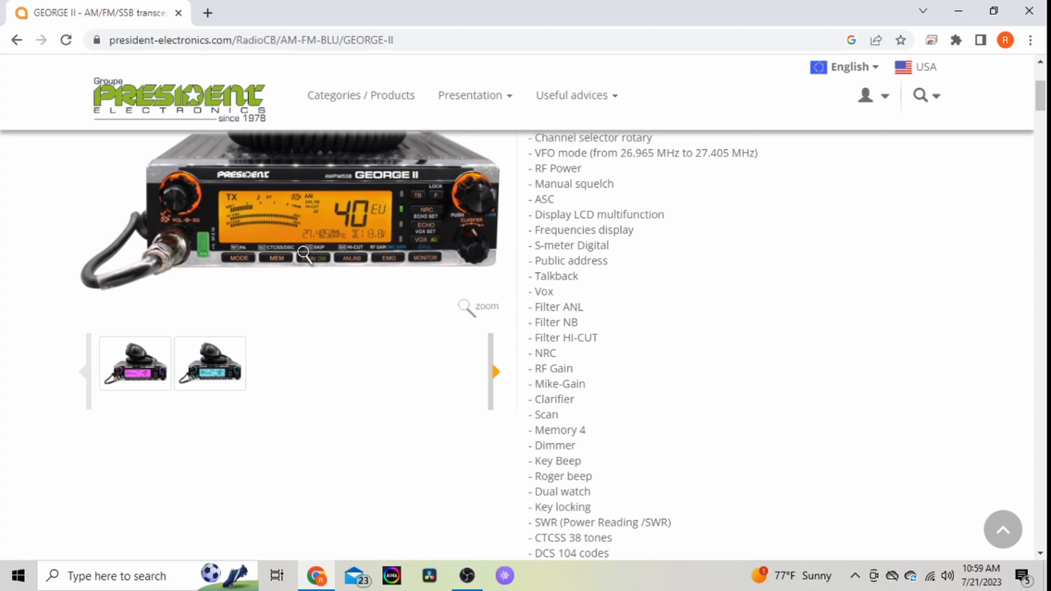
mouse_move(292, 260)
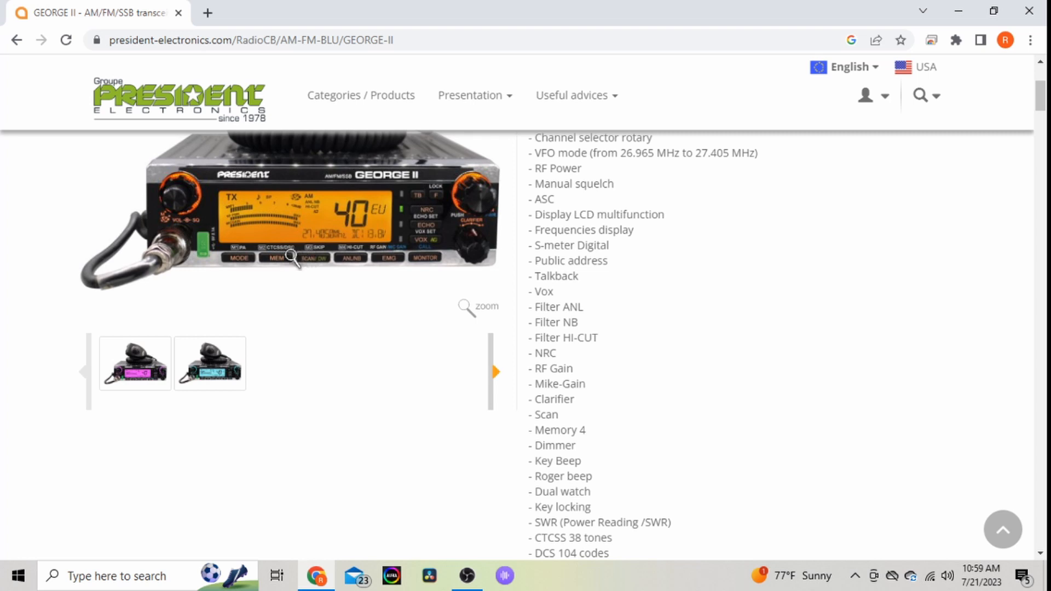
mouse_move(291, 265)
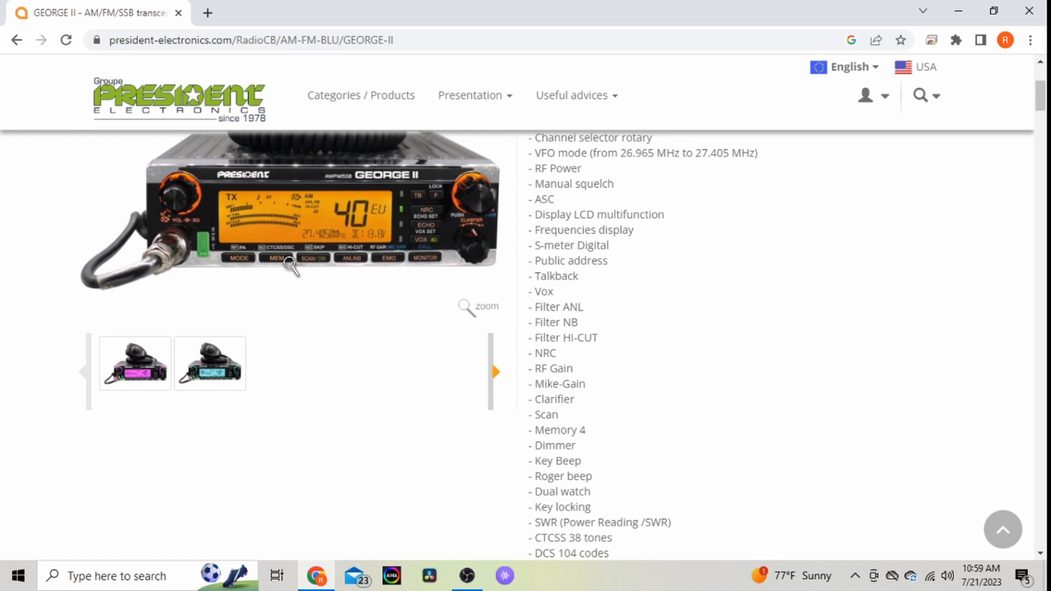
scroll(down, 3)
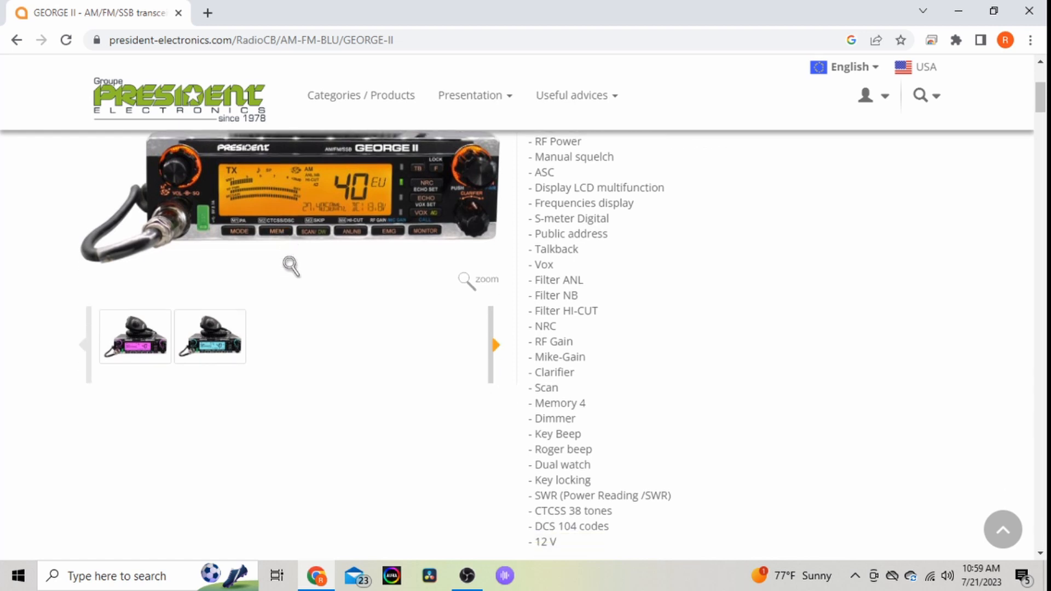
scroll(down, 3)
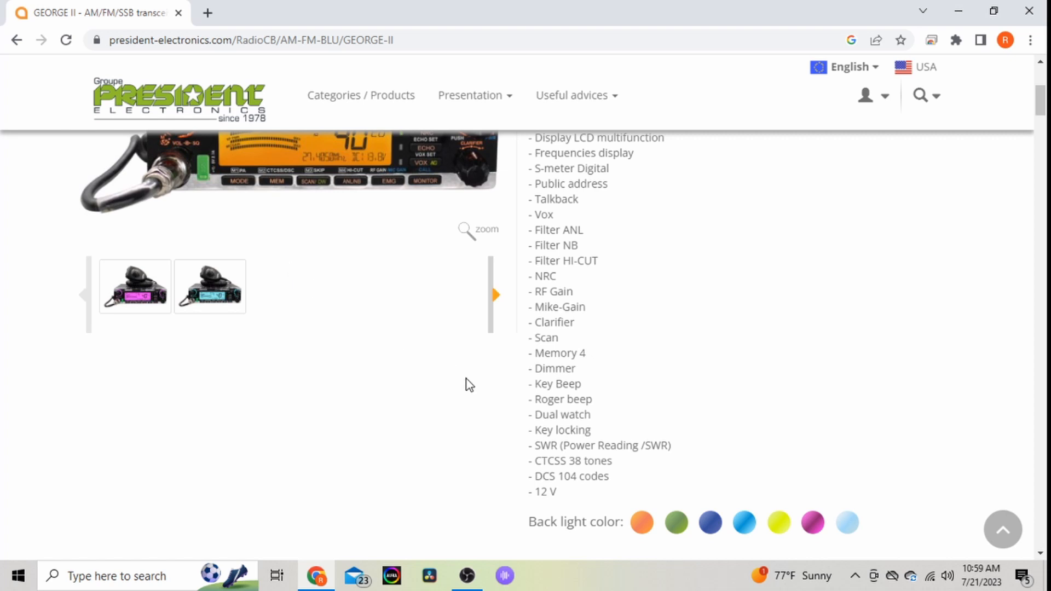
mouse_move(553, 462)
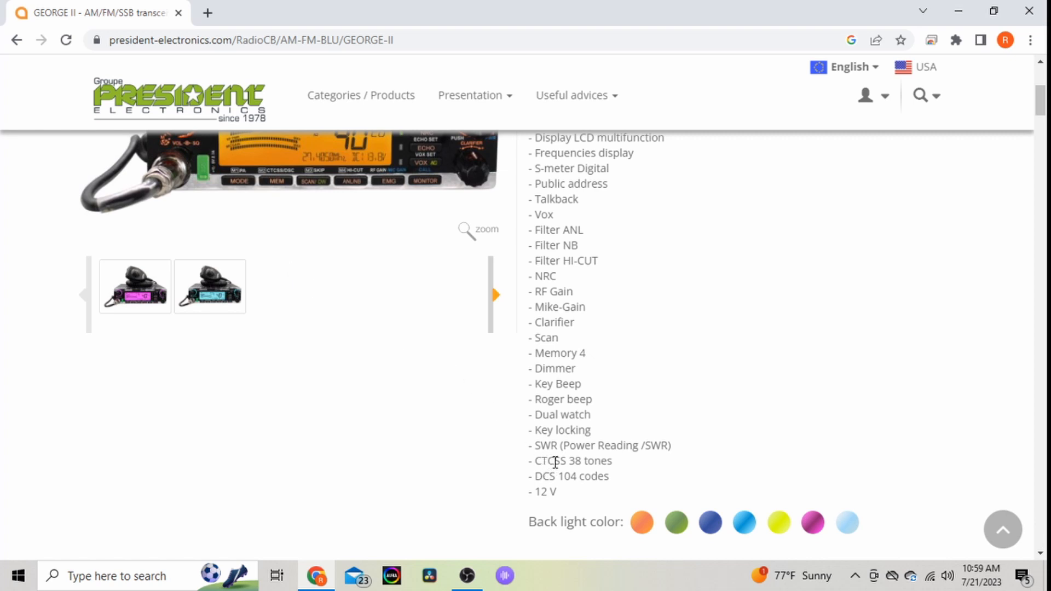
mouse_move(549, 481)
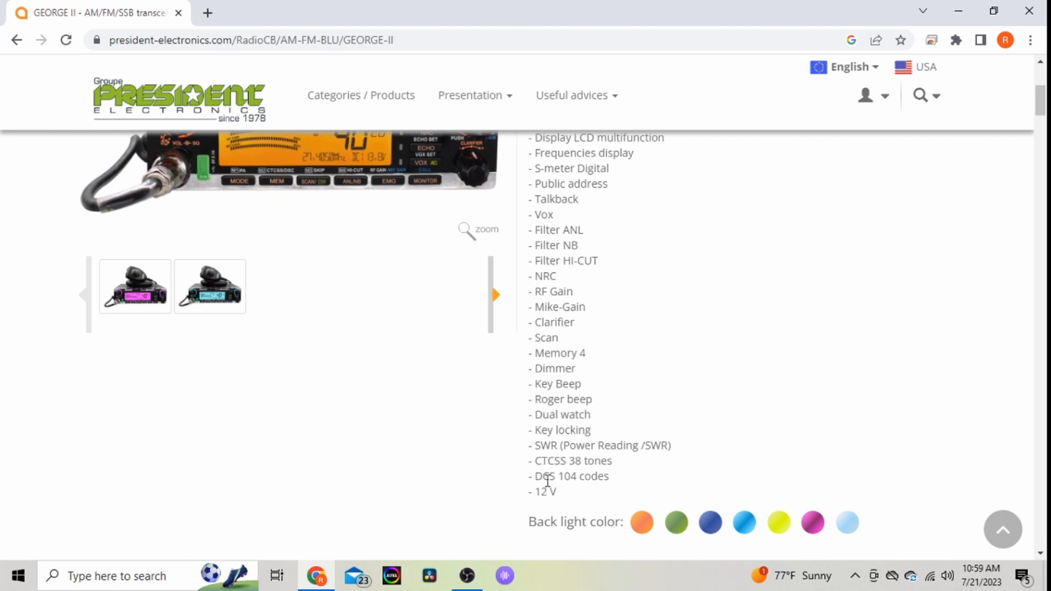
scroll(up, 3)
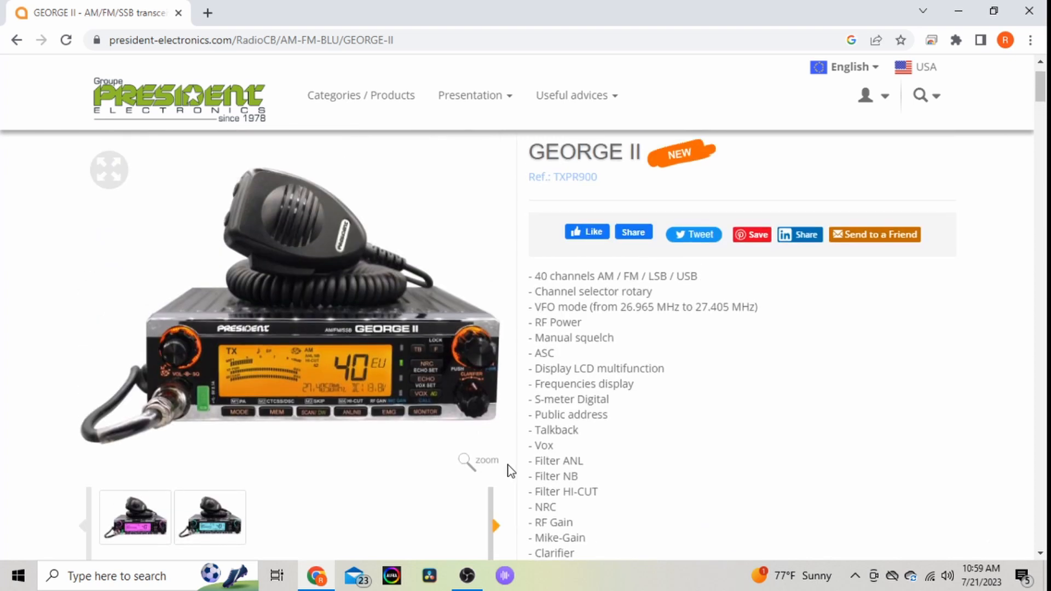
mouse_move(359, 418)
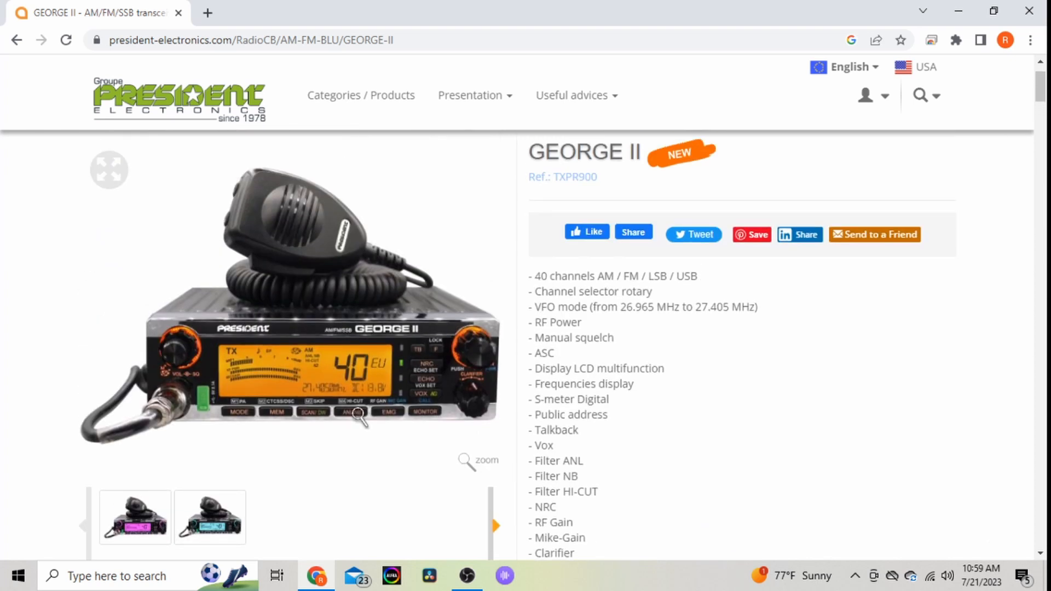
mouse_move(310, 385)
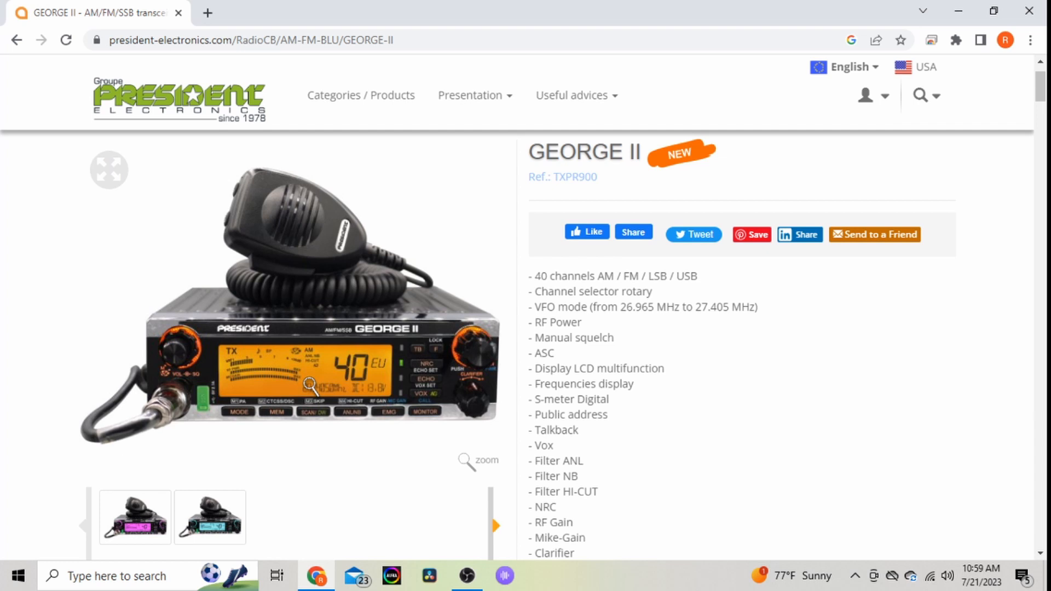
mouse_move(346, 395)
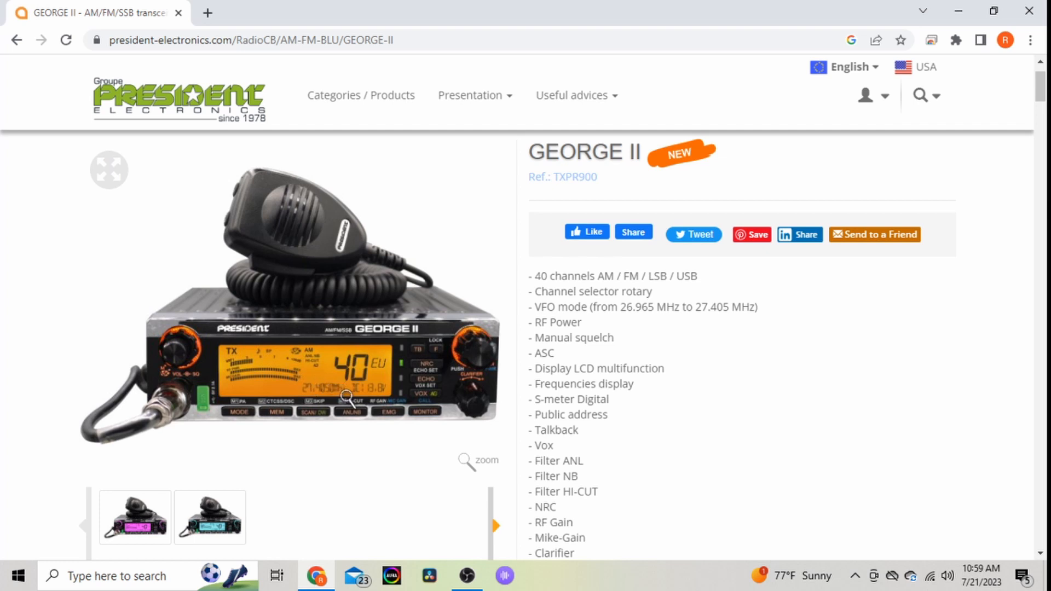
mouse_move(349, 412)
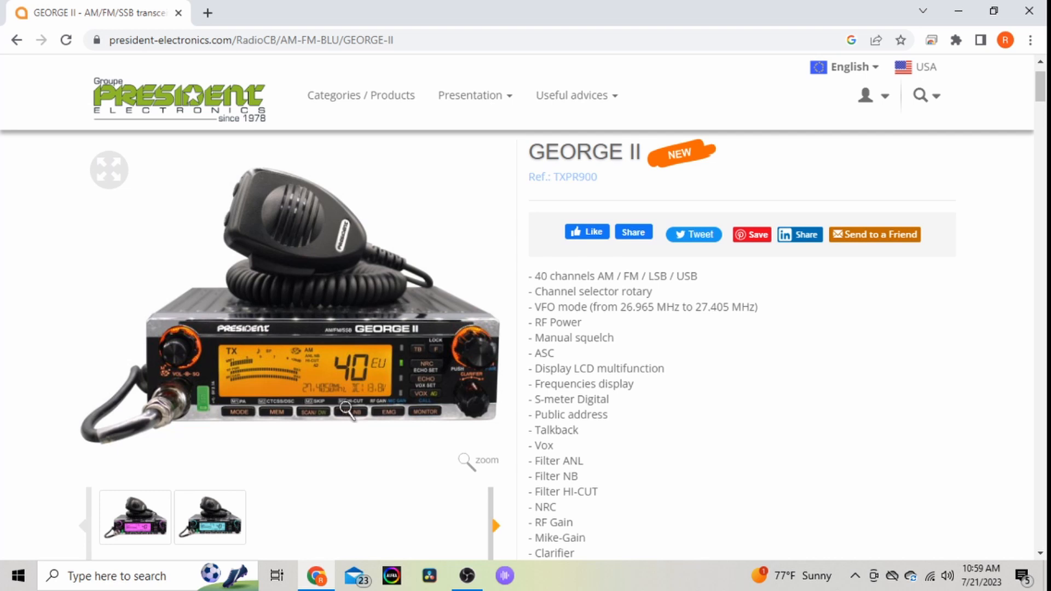
mouse_move(361, 431)
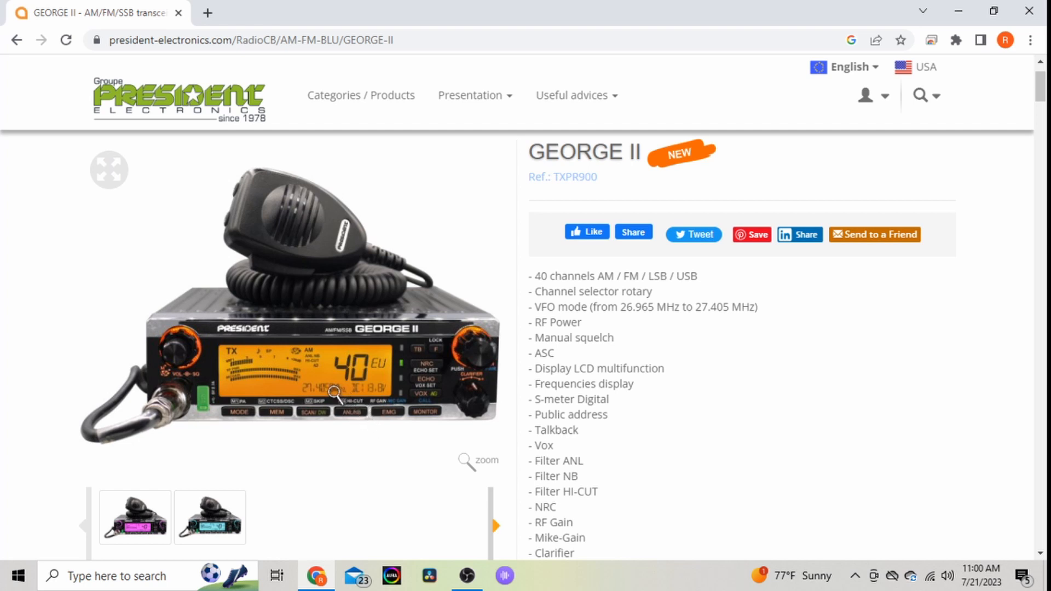
mouse_move(321, 388)
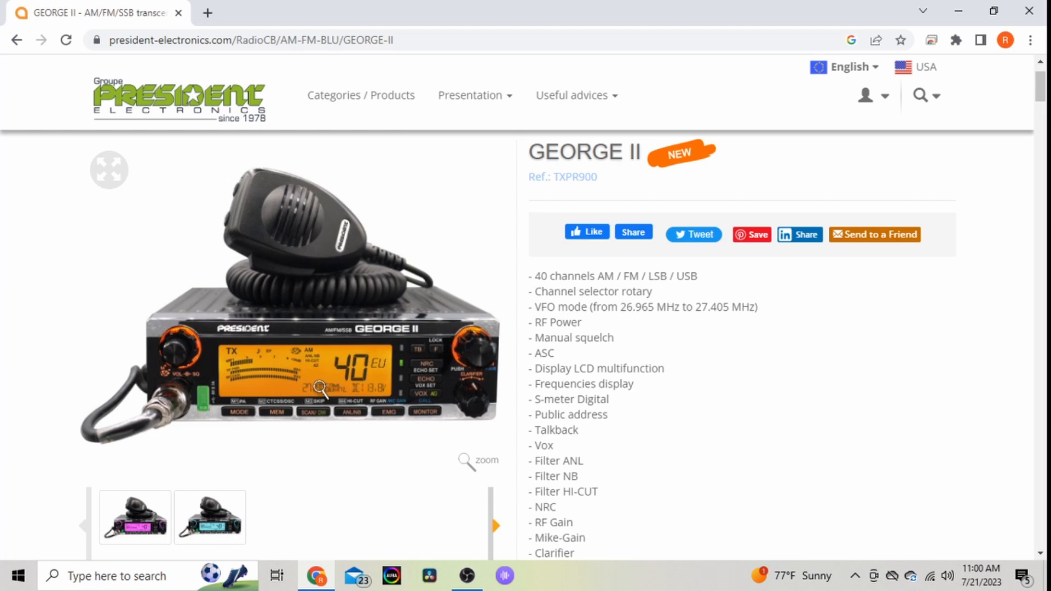